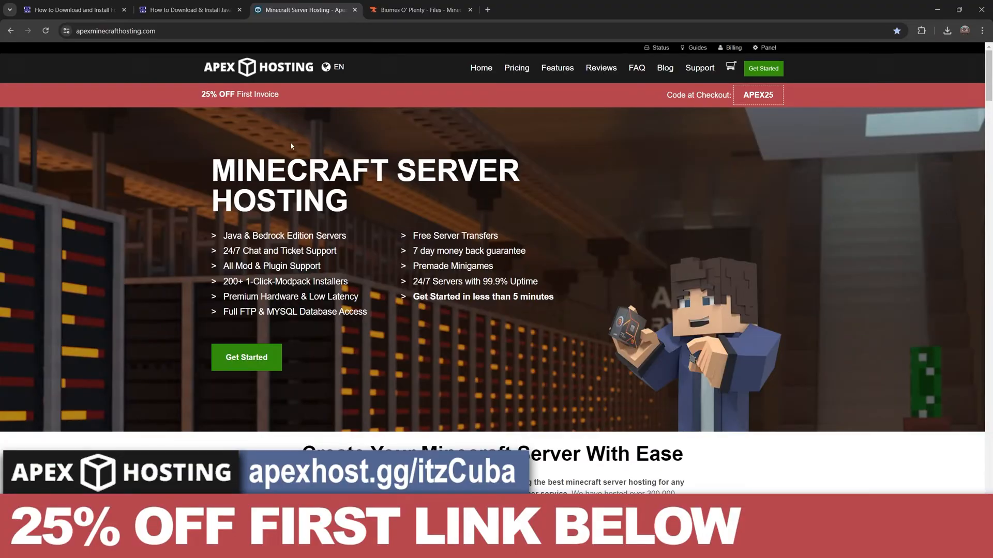
mouse_move(386, 196)
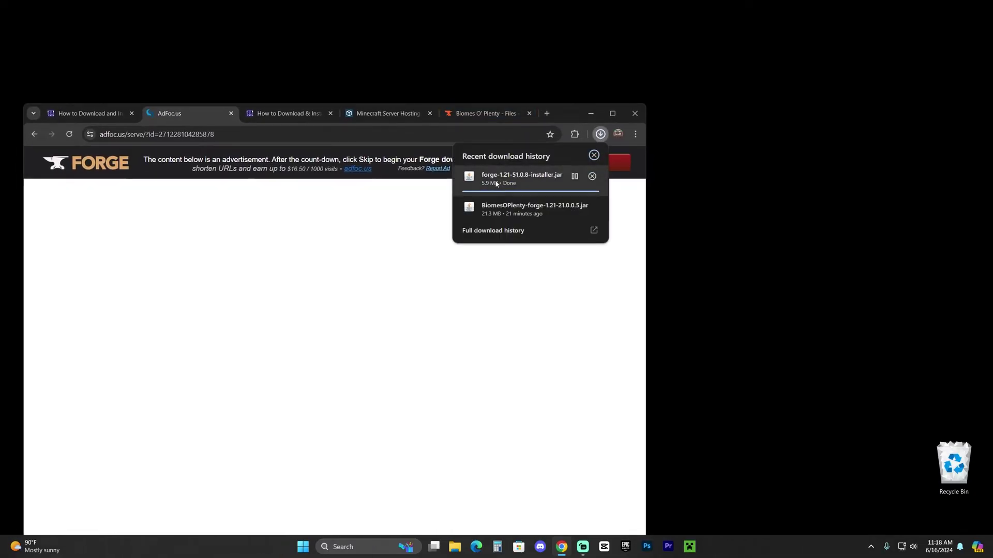
mouse_move(497, 184)
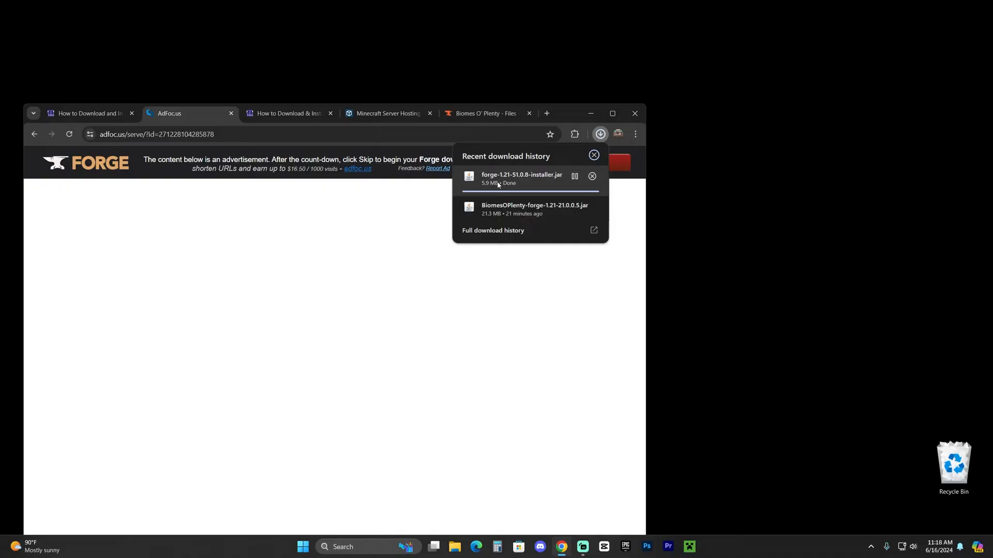
mouse_move(534, 189)
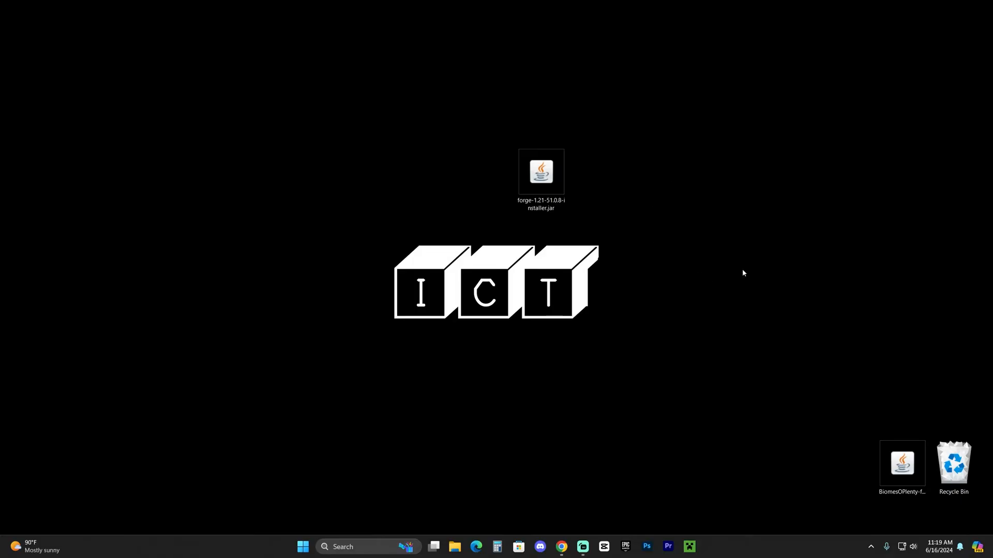
mouse_move(689, 546)
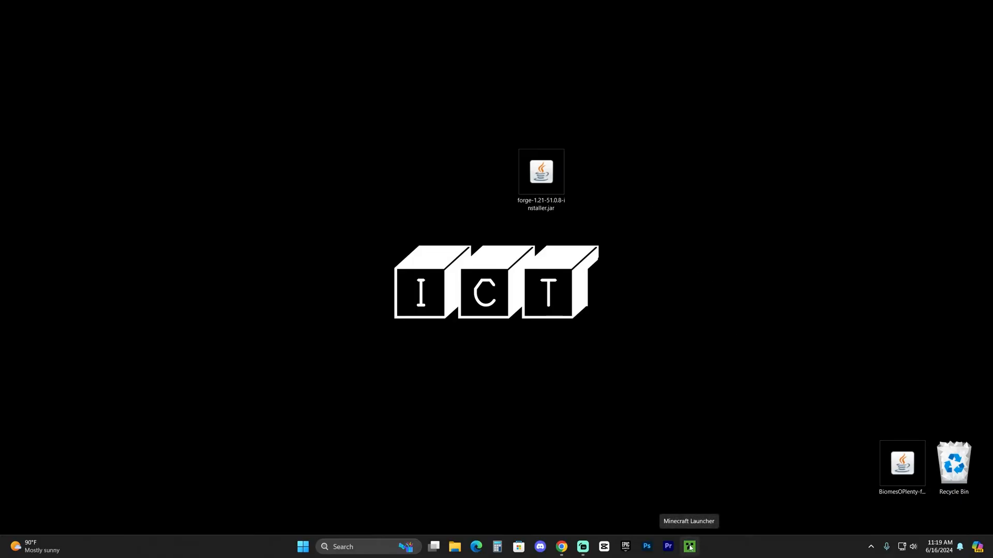
mouse_move(724, 397)
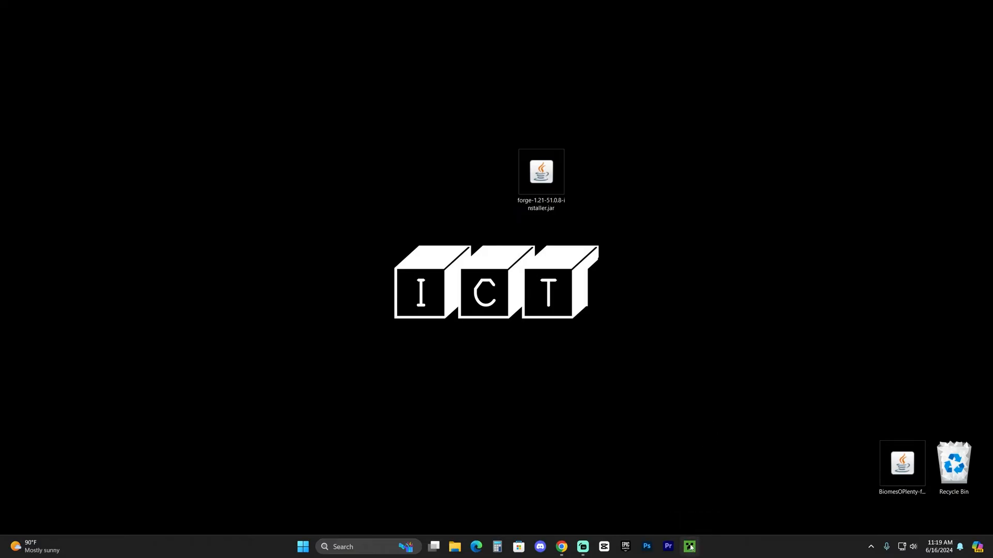
mouse_move(689, 547)
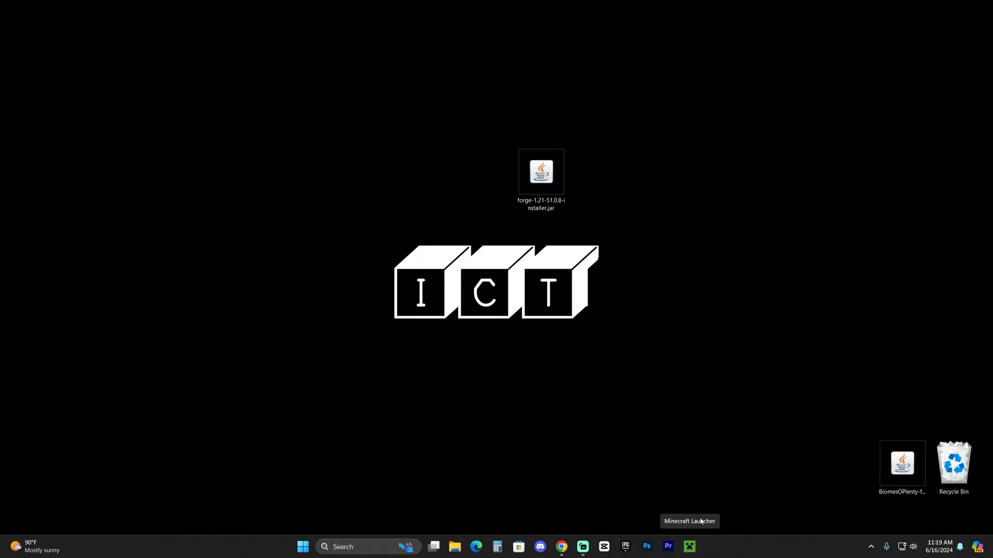
Step: Open forge-1.21-51.0.8-installer.jar on the desktop with Java(TM) Platform SE binary
left_click(541, 172)
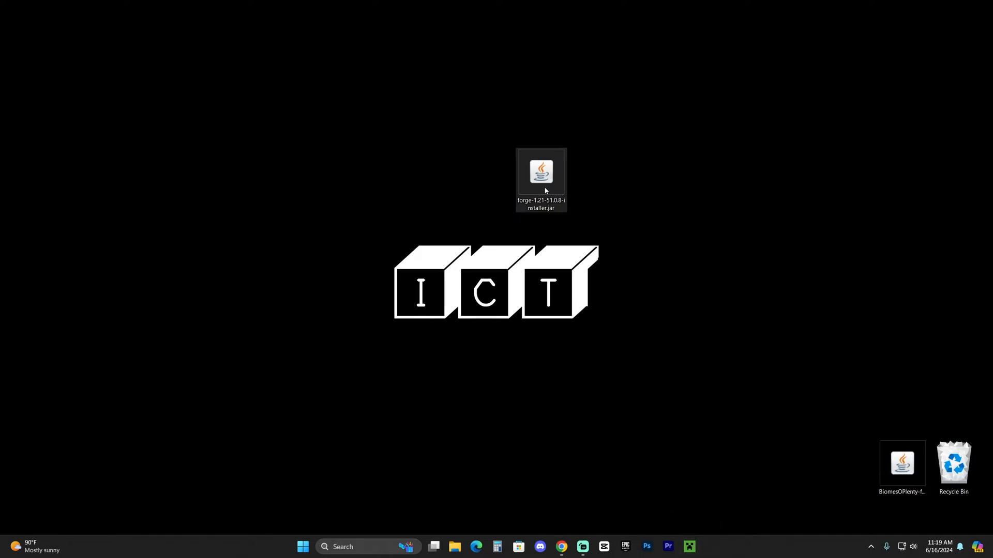
right_click(540, 171)
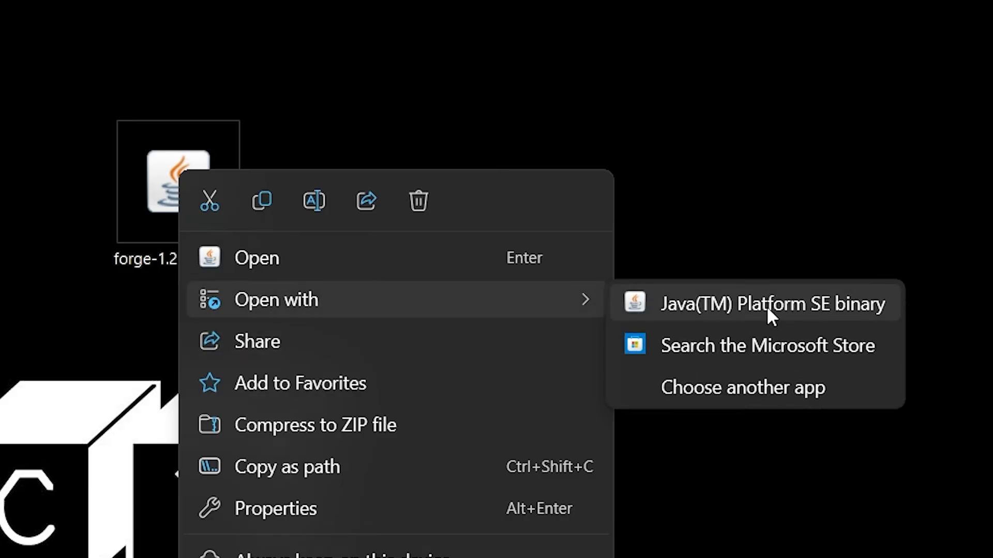
left_click(774, 304)
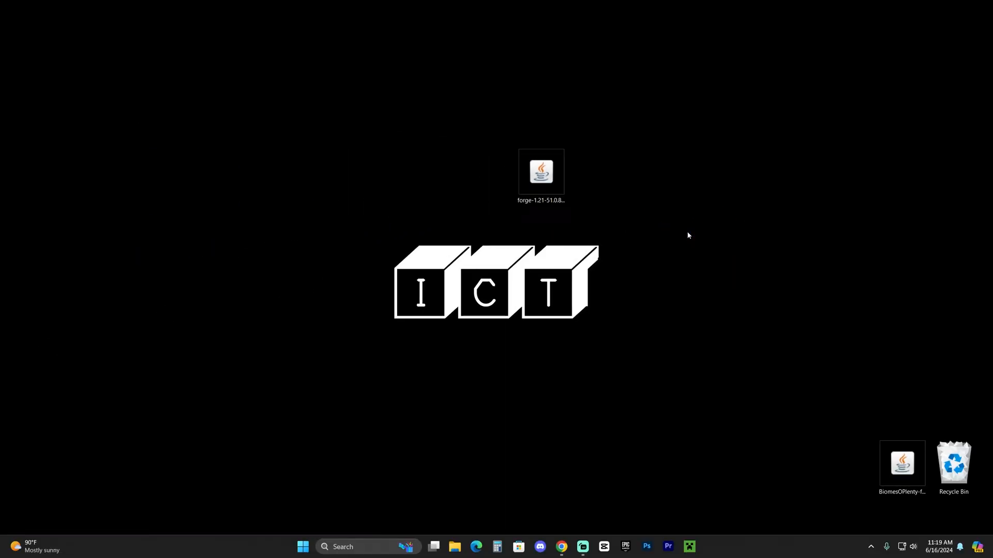
Step: Launch the Forge 1.21-51.0.8 installer, set to Install client into .minecraft
double_click(541, 172)
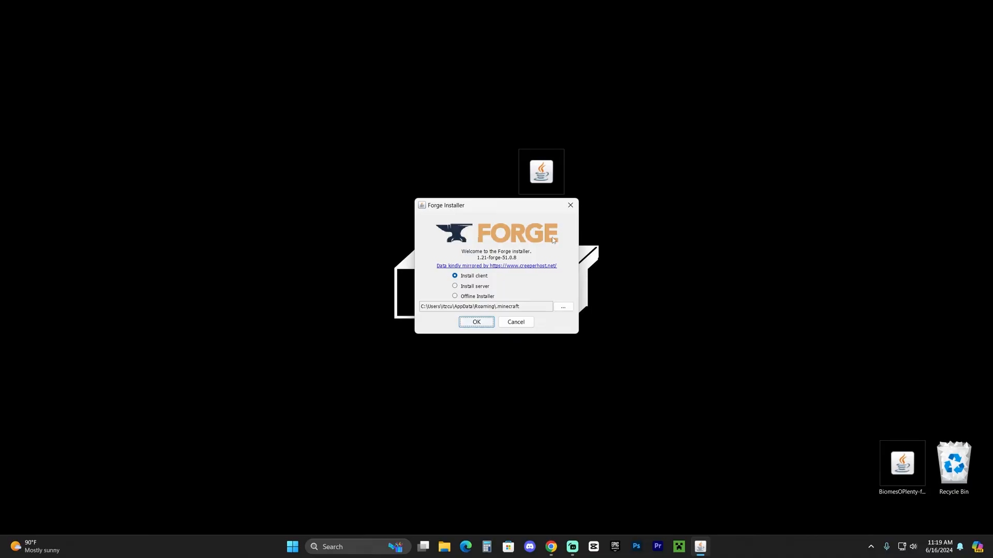
mouse_move(563, 244)
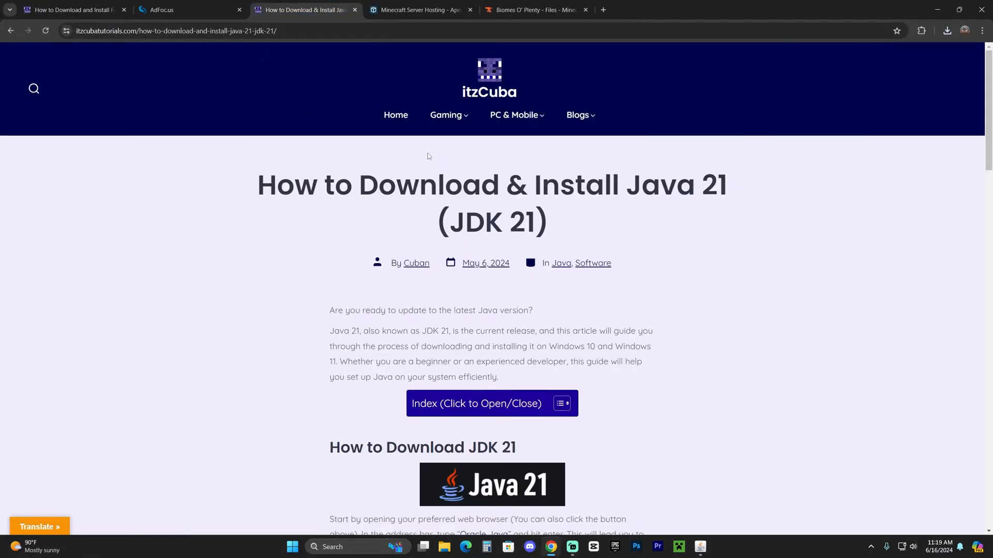
Step: Scroll through the How to Download & Install Java 21 article in Chrome
scroll("down", 3)
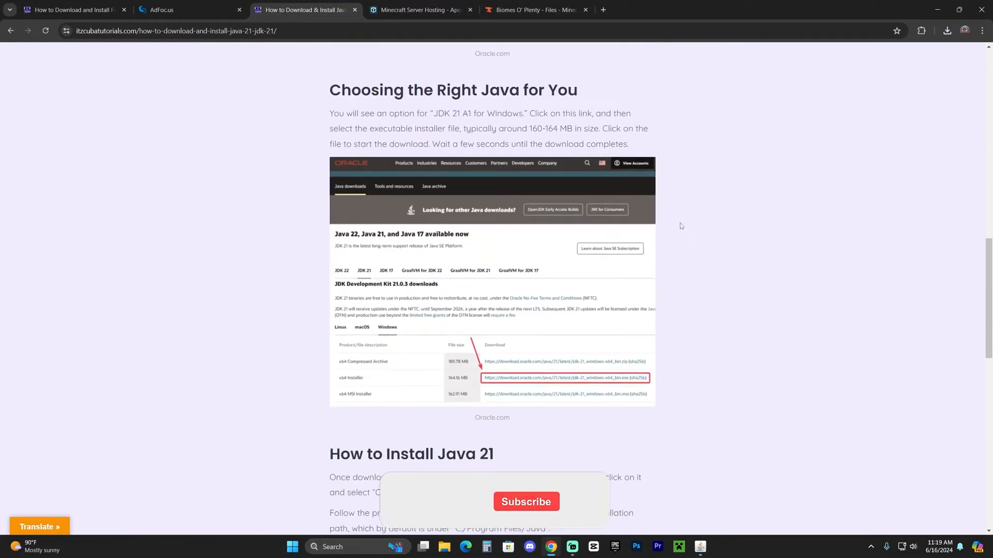
scroll("up", 3)
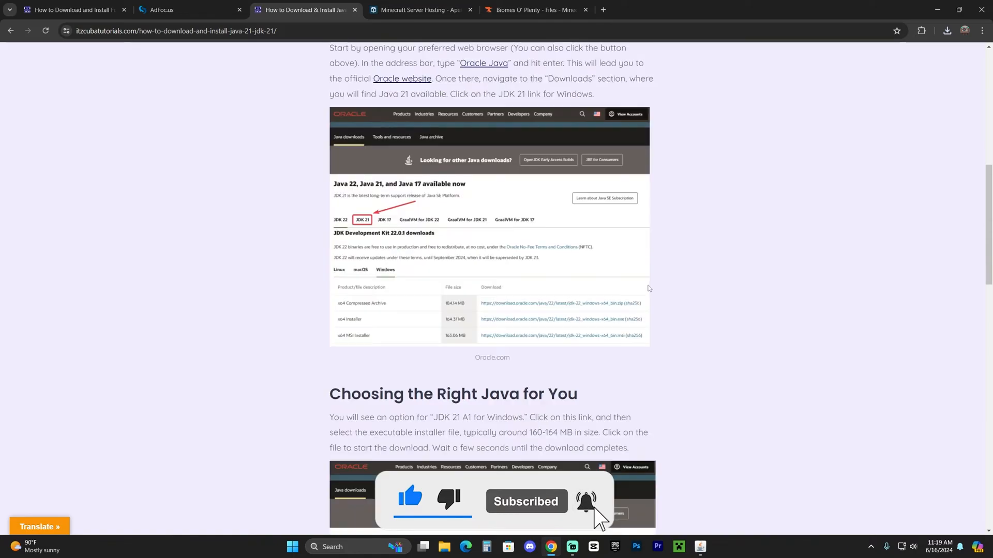
scroll("down", 3)
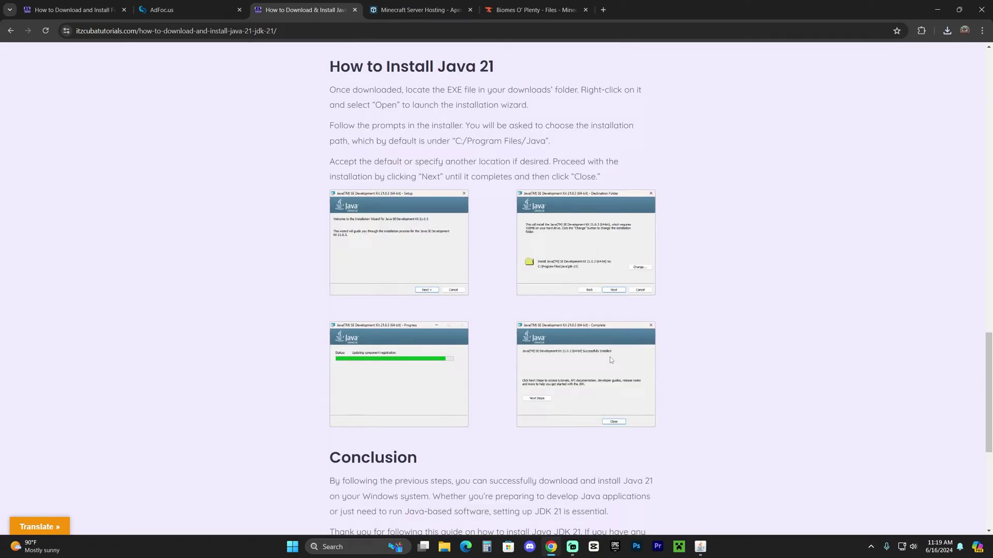
scroll("down", 3)
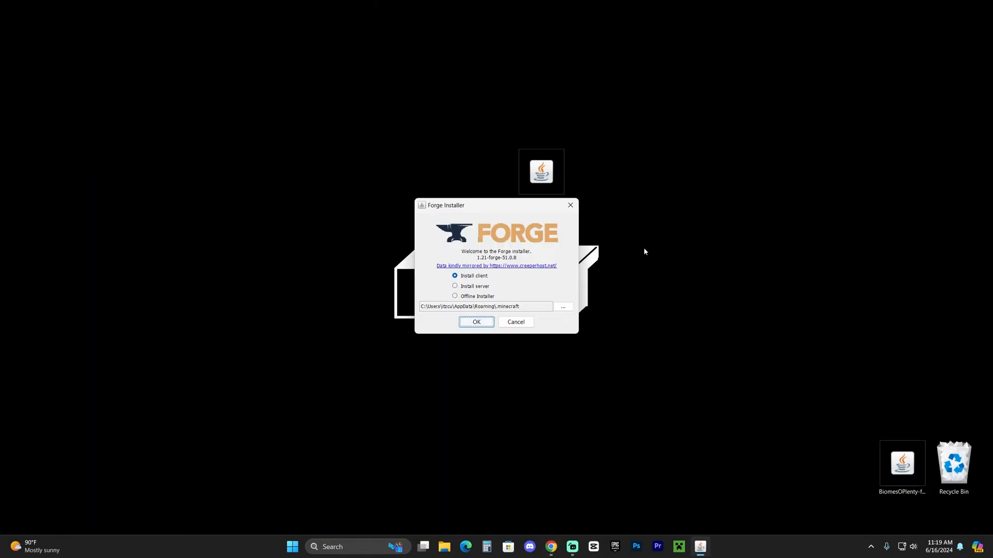
mouse_move(657, 279)
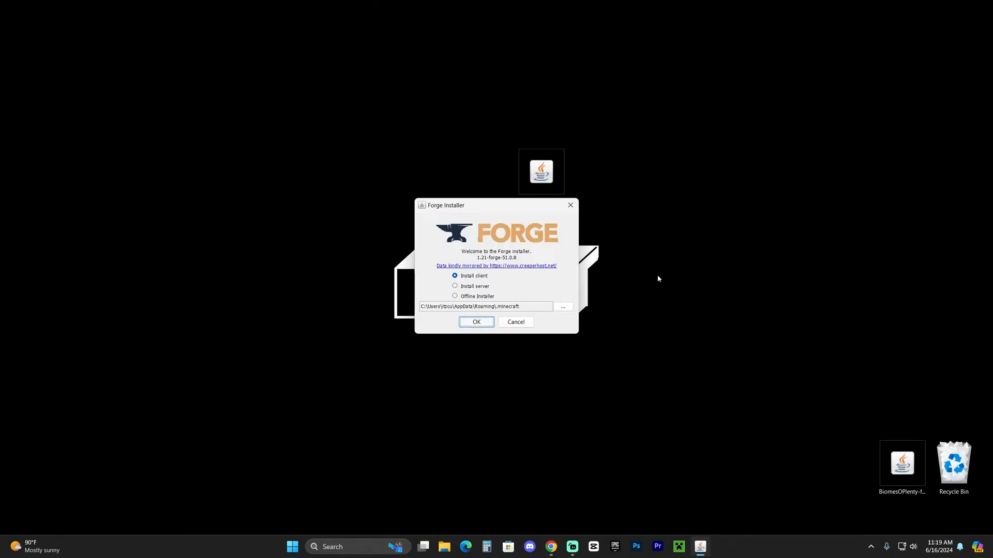
Step: Filter installed apps for java to find Java SE Development Kit 21.0.3
left_click(342, 547)
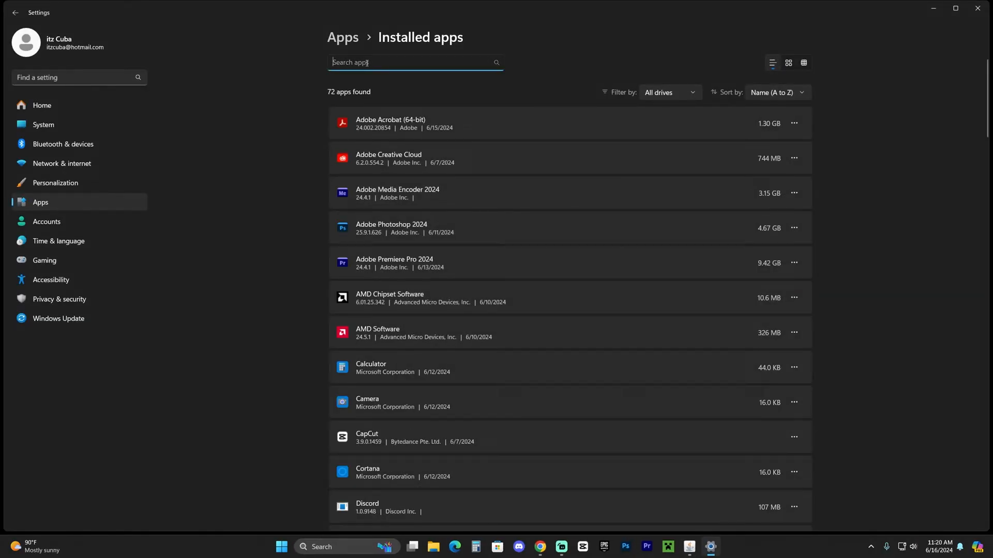
type("java")
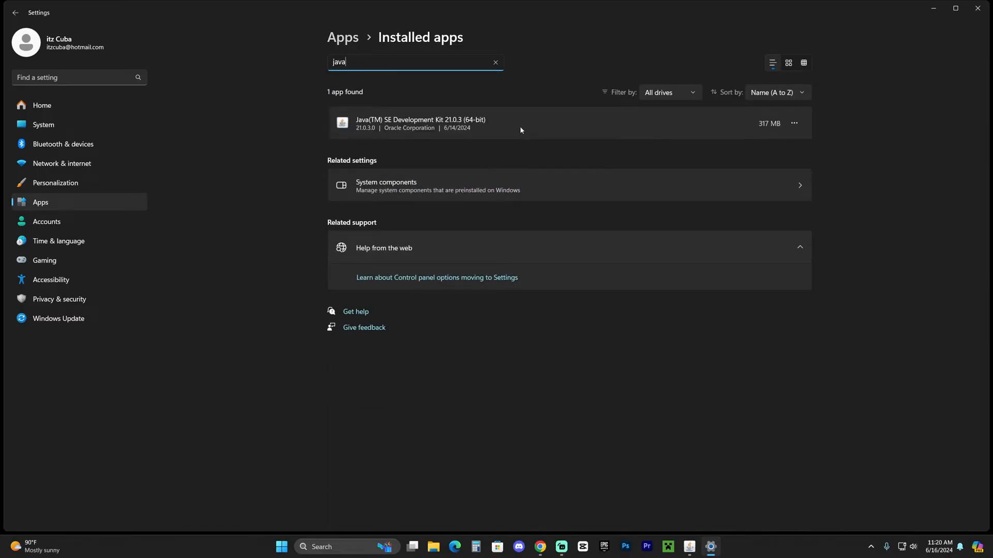
mouse_move(627, 143)
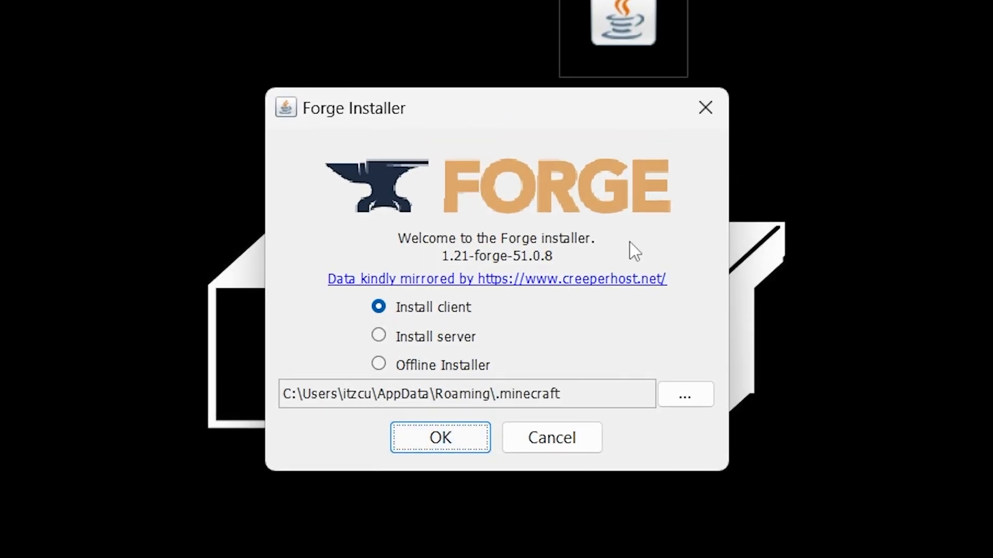
Step: Install the Forge 1.21-51.0.8 client, close the success dialog, and reopen the installer jar
left_click(440, 438)
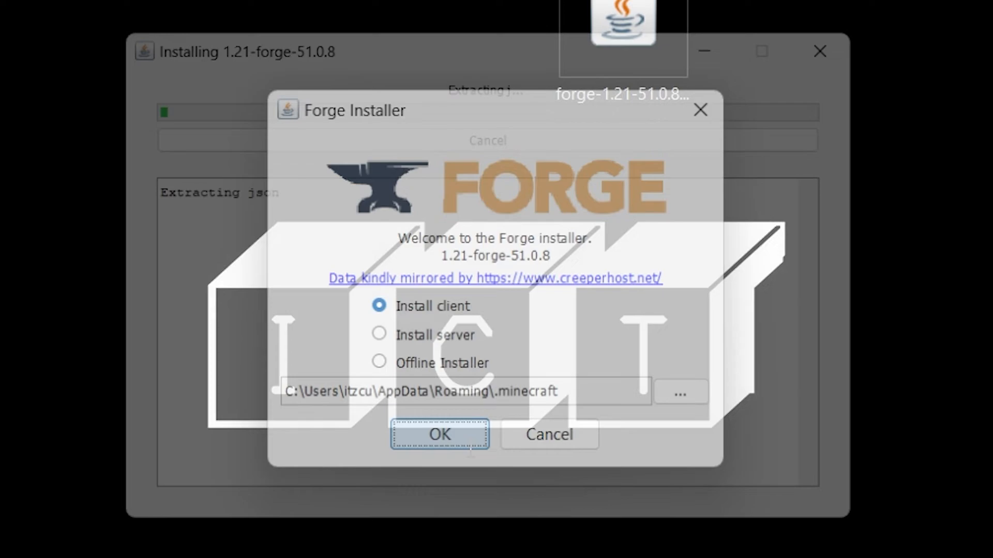
left_click(438, 435)
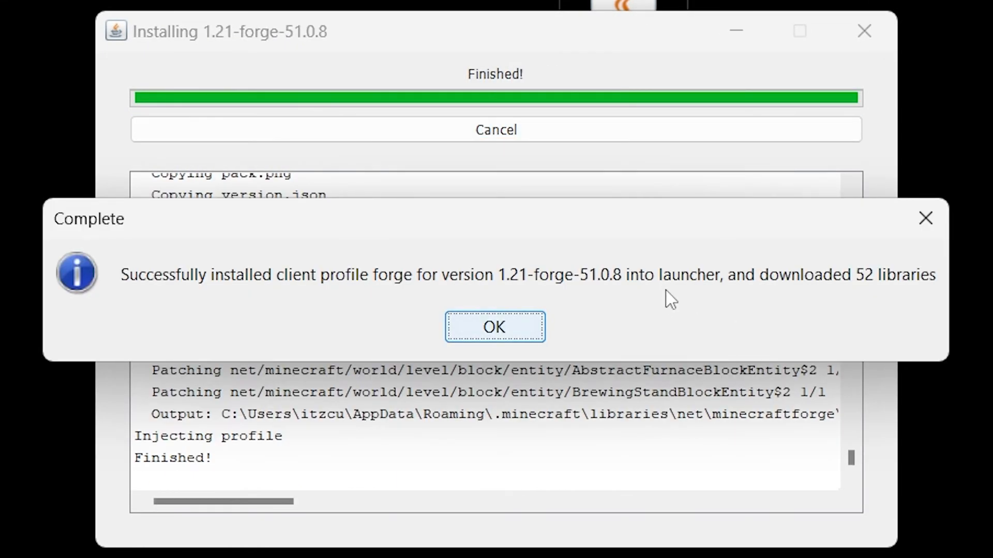
left_click(494, 327)
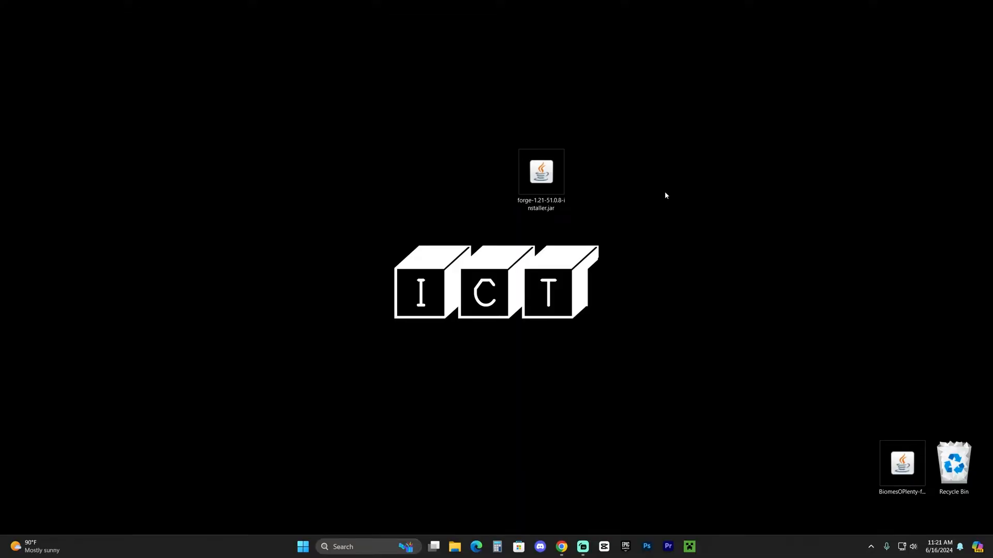
left_click(541, 172)
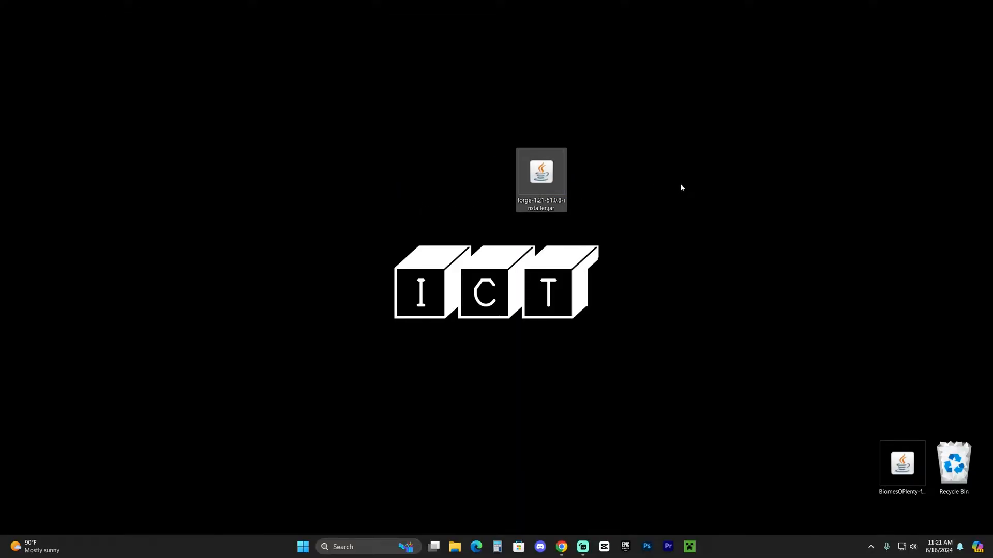
double_click(541, 172)
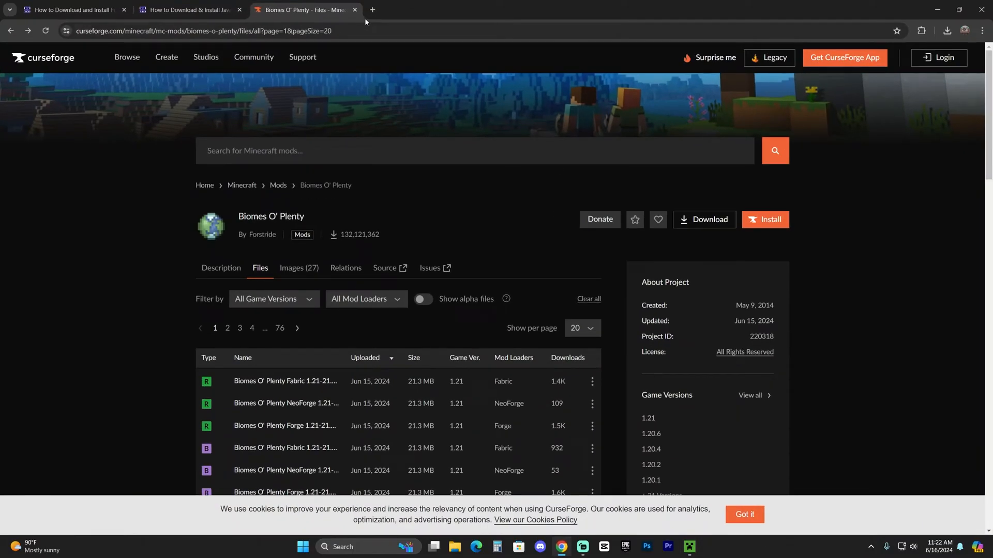
Step: Browse the Biomes O' Plenty files and description to find its required mods
scroll("down", 3)
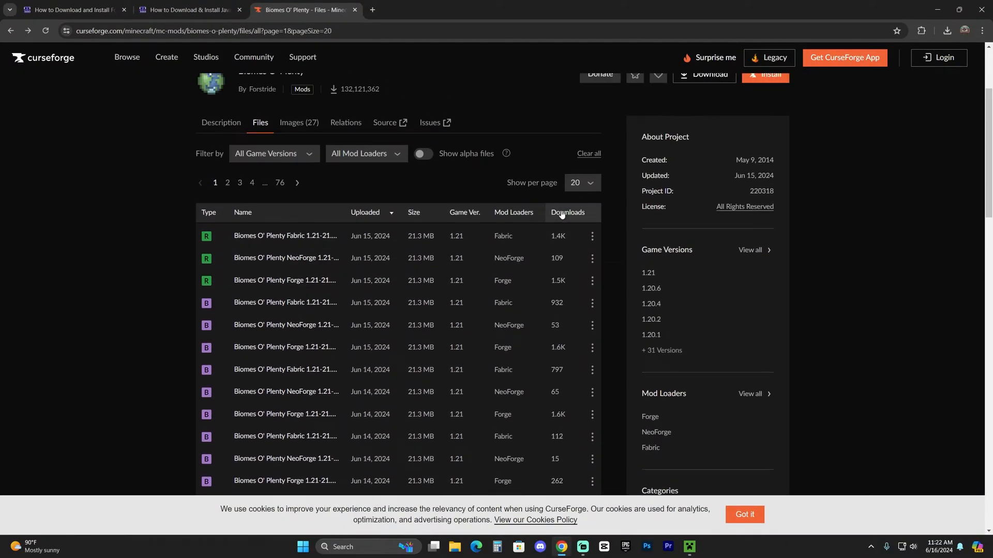
scroll("up", 3)
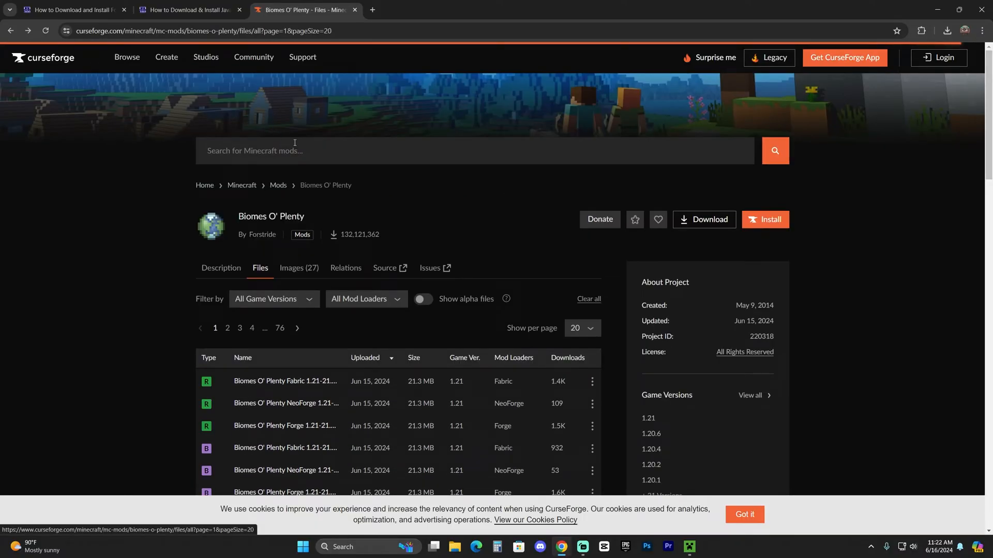
scroll("down", 3)
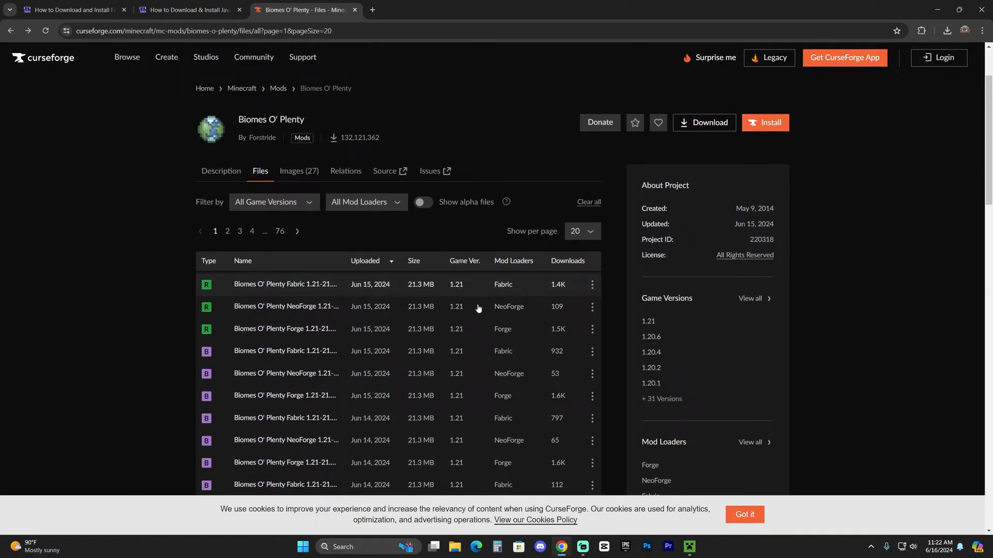
left_click(591, 329)
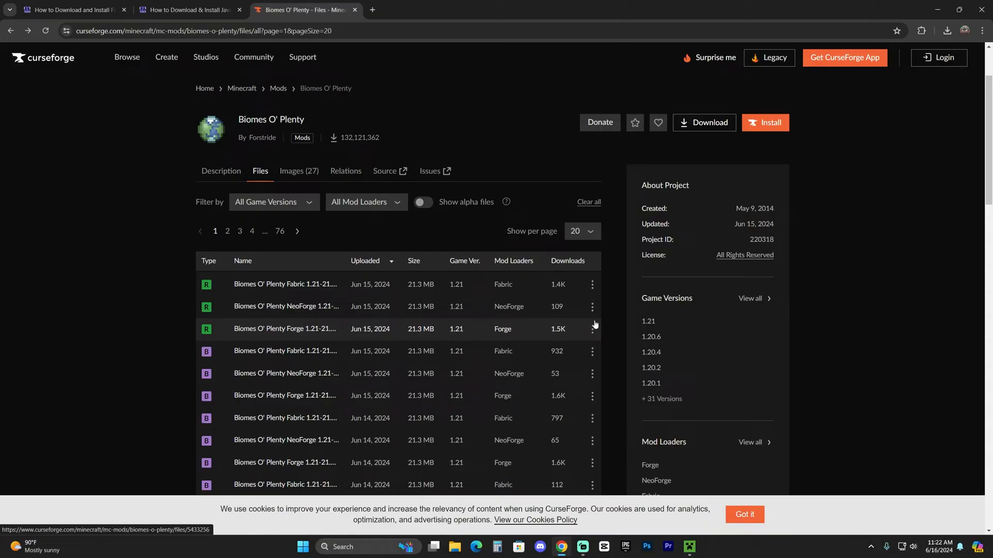
mouse_move(714, 216)
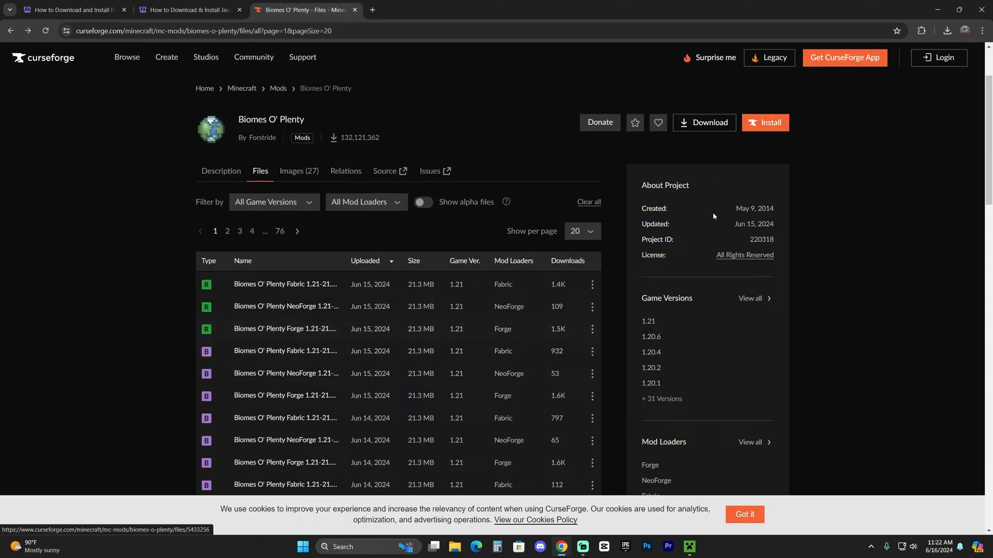
left_click(220, 171)
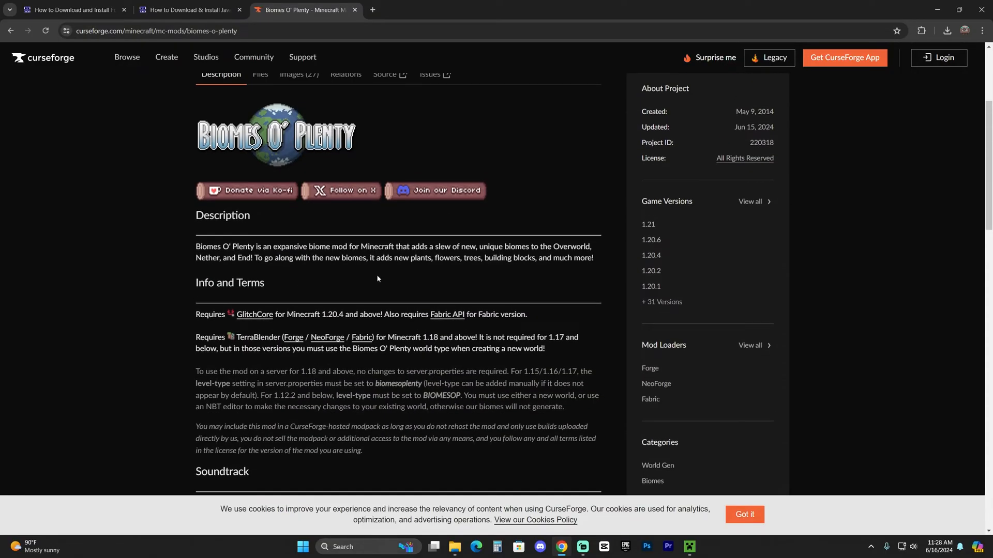
scroll("up", 3)
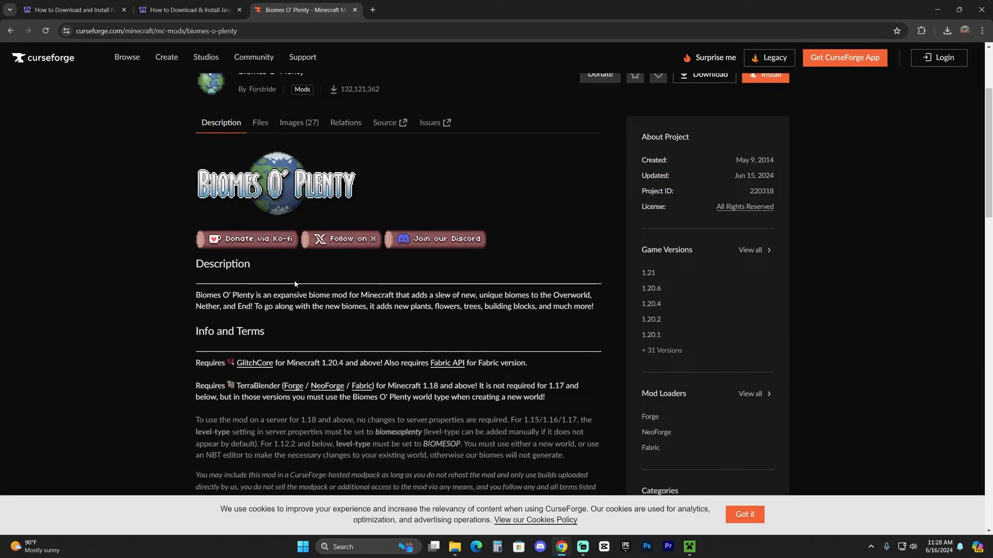
scroll("down", 3)
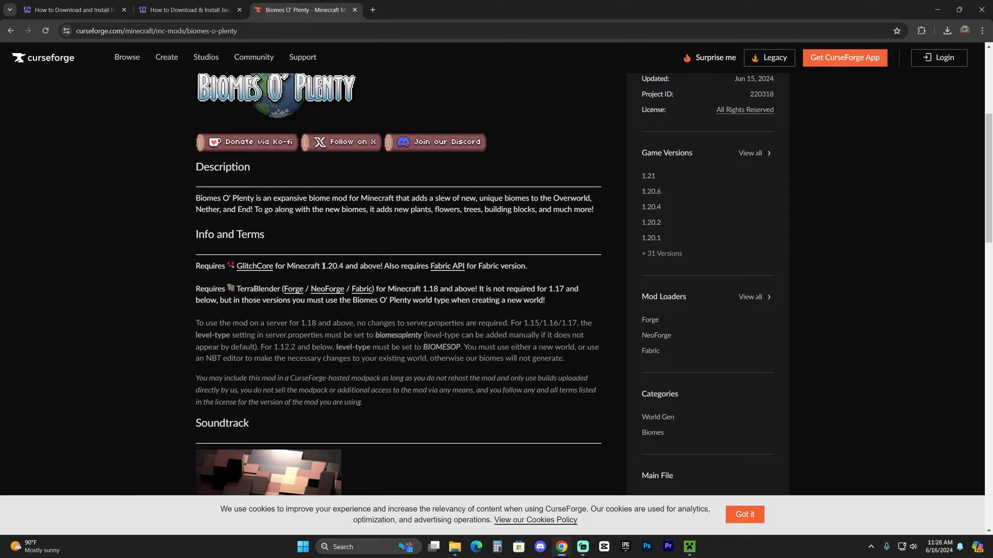
scroll("up", 3)
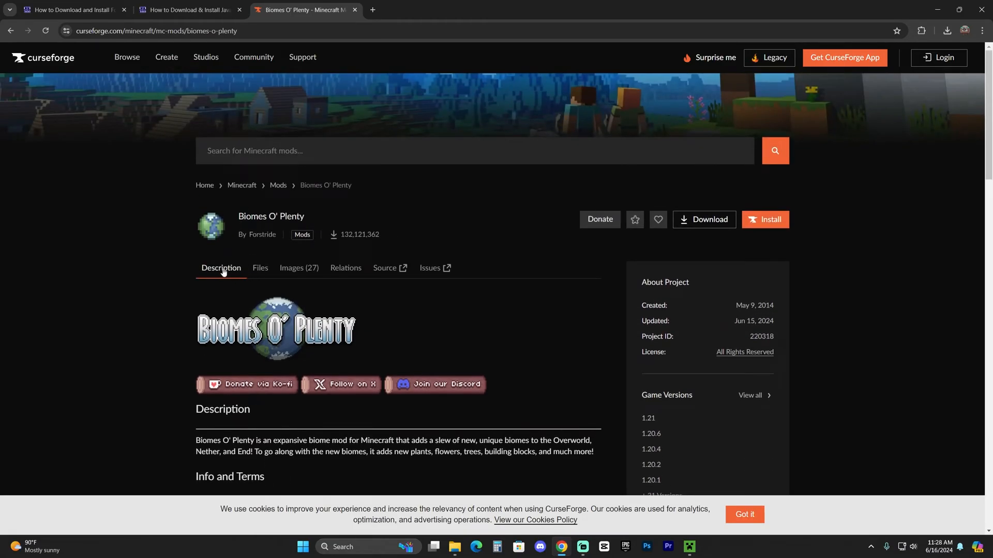
scroll("down", 3)
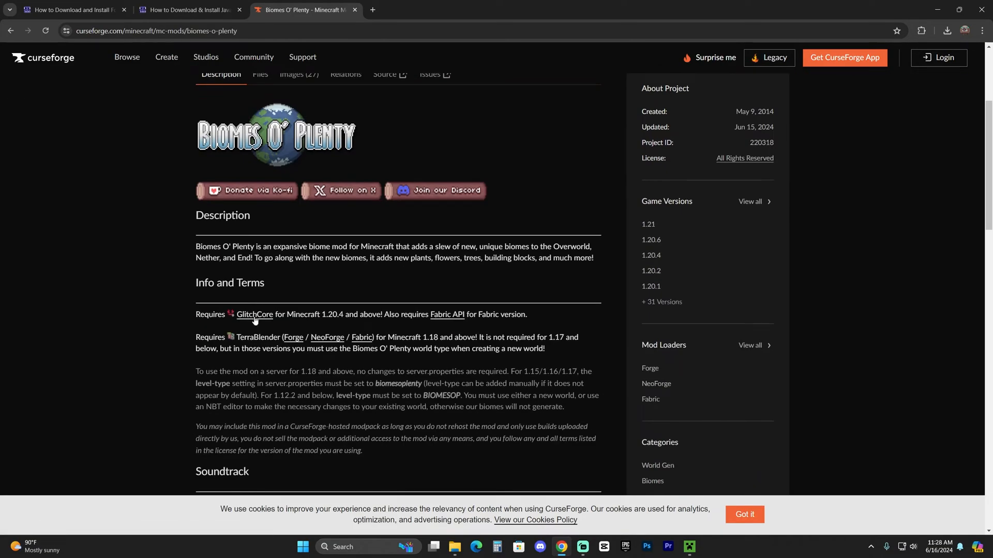
Step: Download the GlitchCore Forge 1.21-2.0.0.1 file from its Files list
left_click(254, 315)
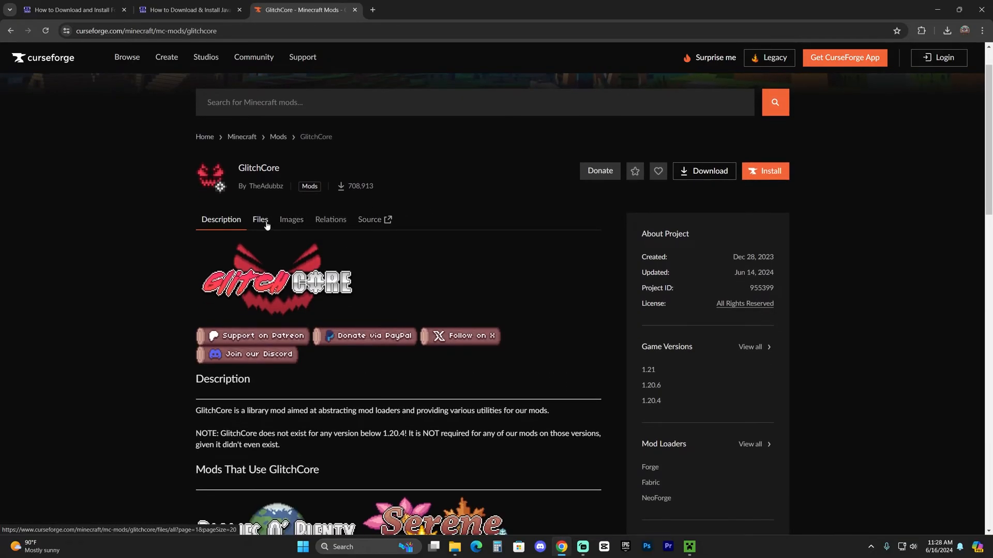
left_click(260, 219)
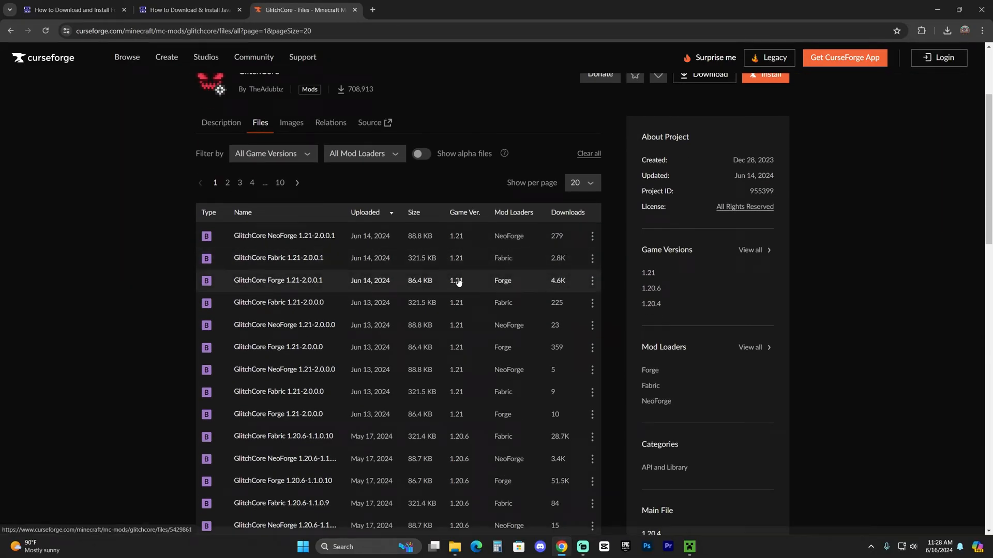
left_click(592, 280)
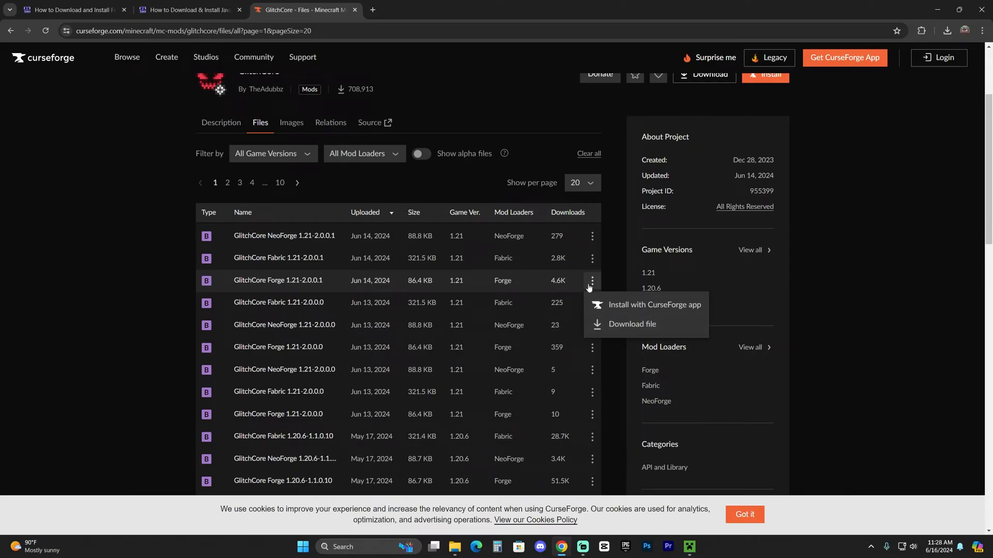
left_click(10, 31)
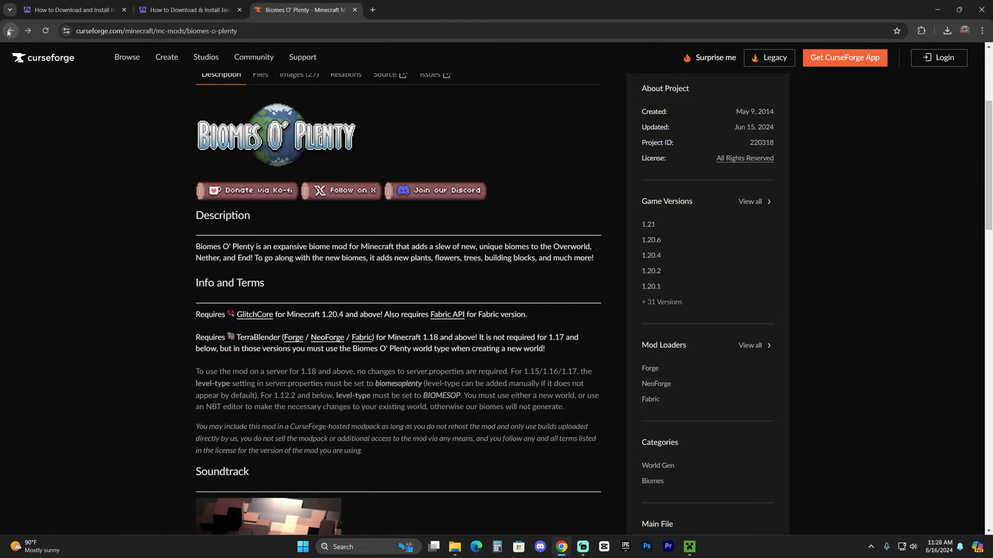
Step: Download TerraBlender Forge 1.21-4.0.0.1 and check the recent downloads list
scroll("down", 3)
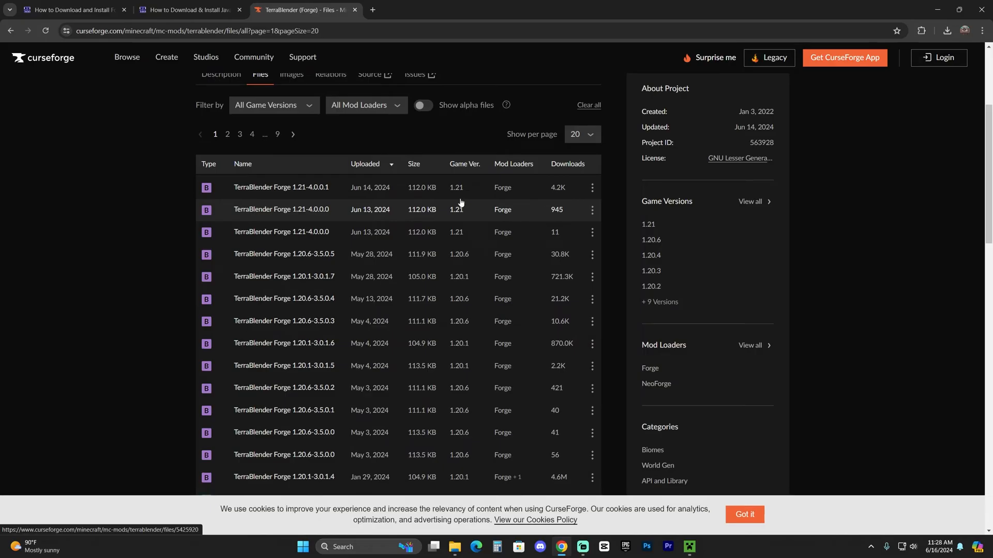
left_click(280, 186)
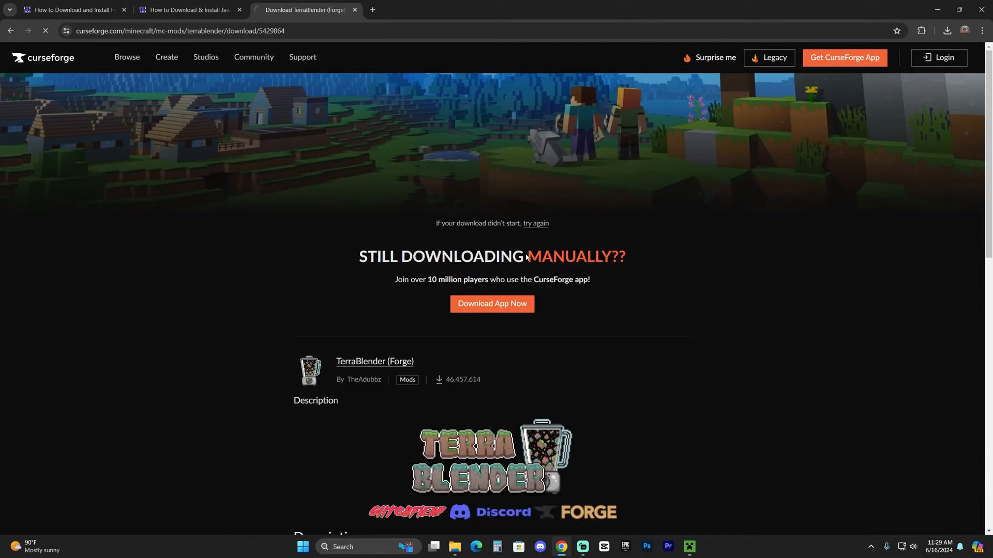
left_click(947, 30)
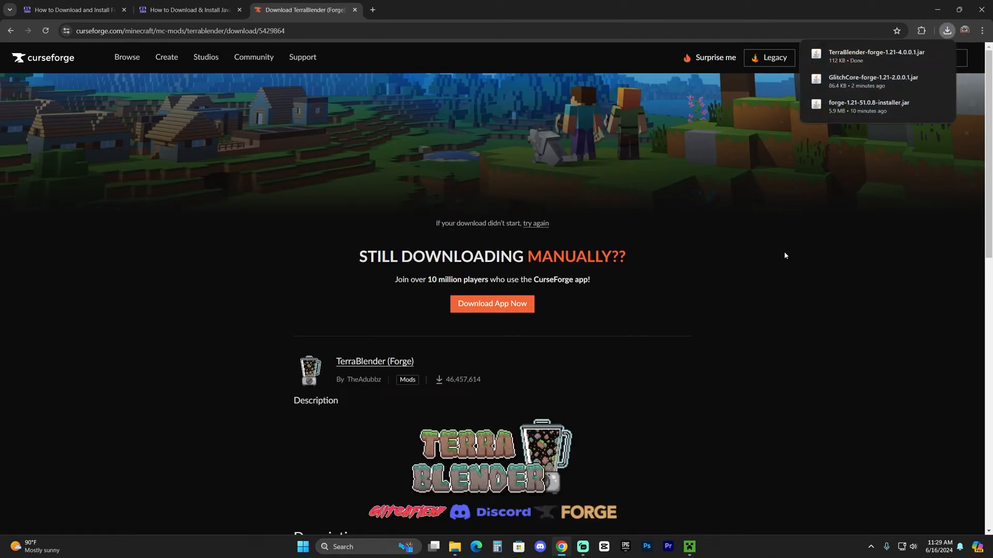
left_click(688, 552)
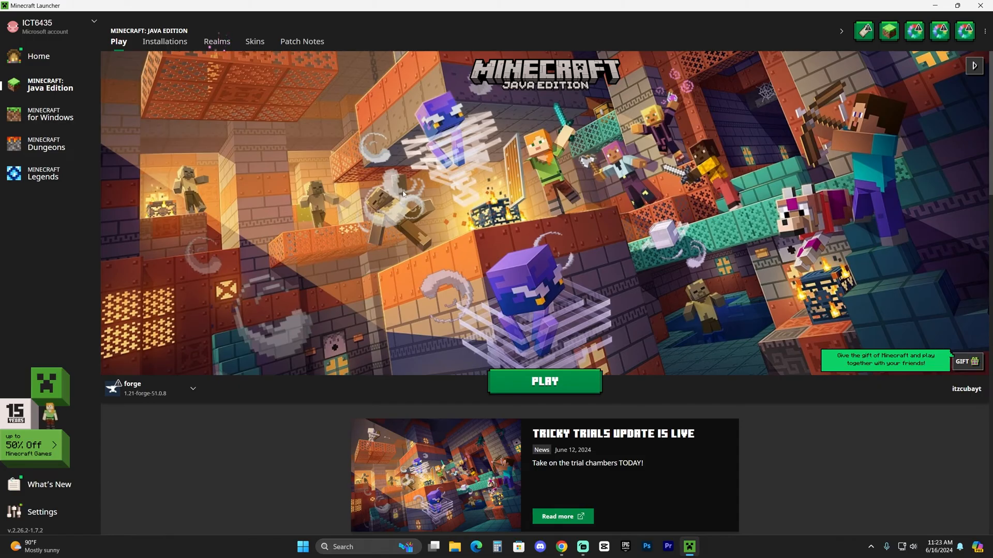
mouse_move(320, 186)
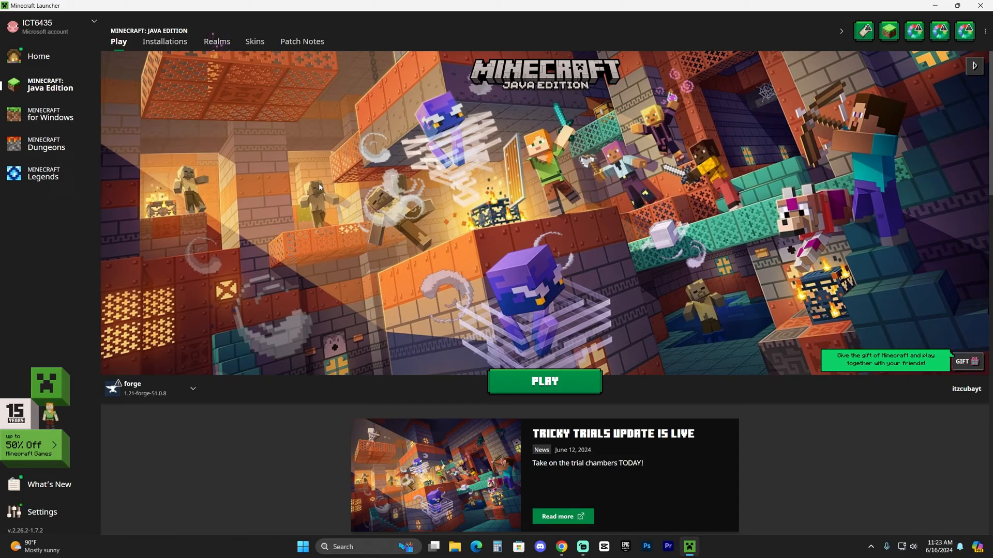
mouse_move(193, 410)
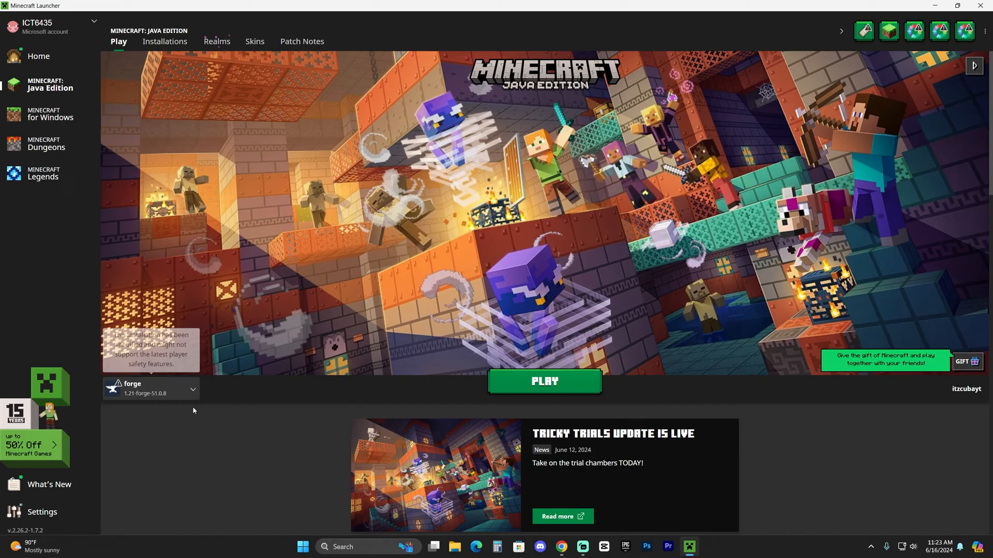
Step: On Installations, toggle modded installations off and on, then start a new installation
left_click(192, 389)
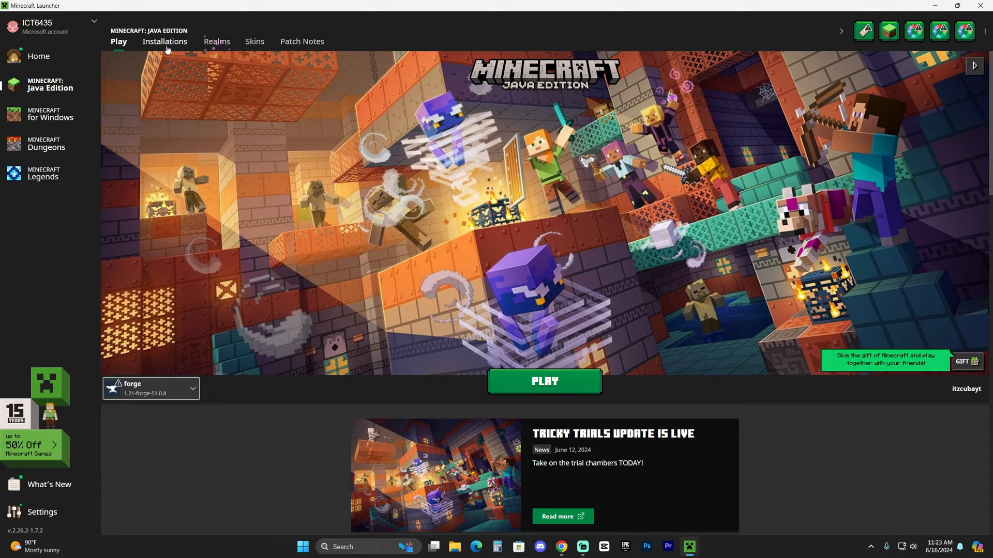
left_click(164, 41)
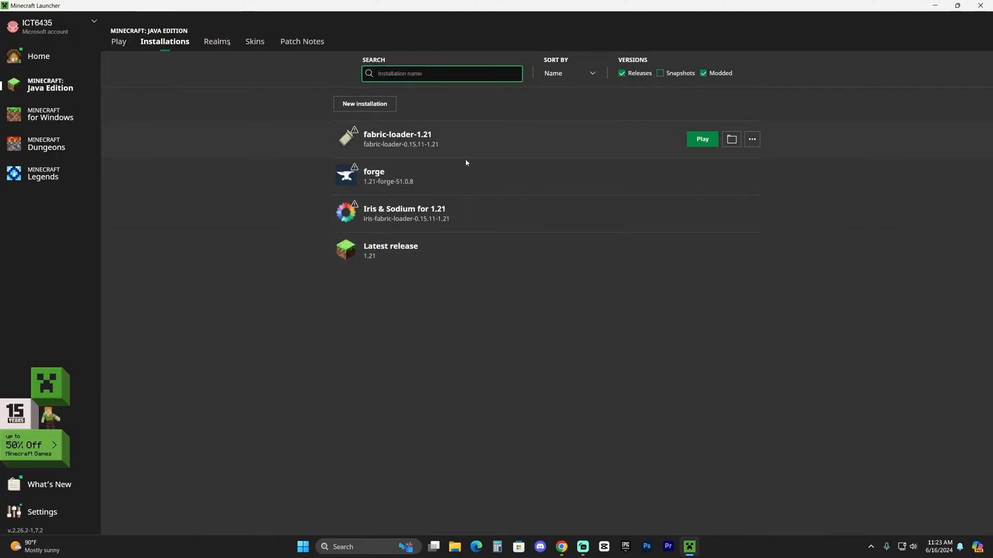
left_click(703, 73)
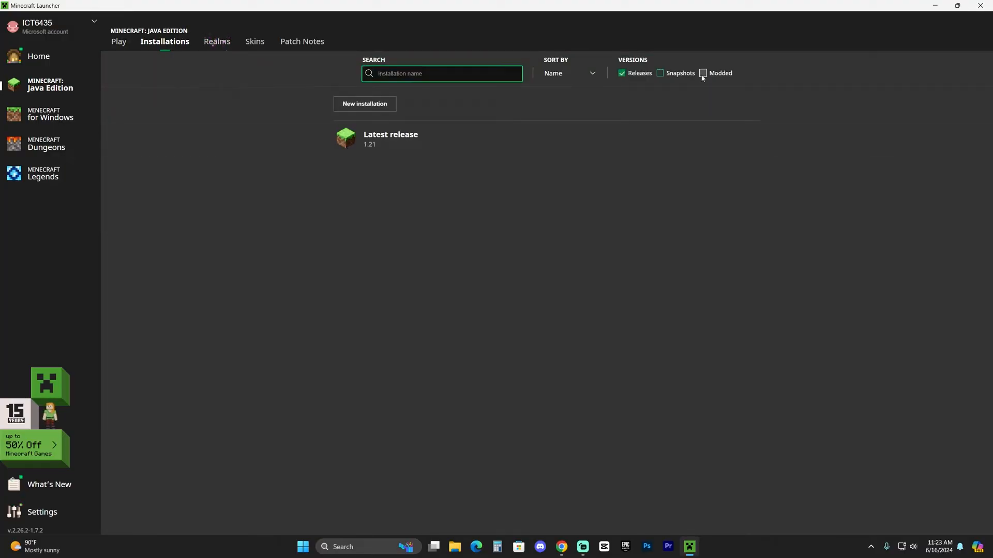
left_click(702, 72)
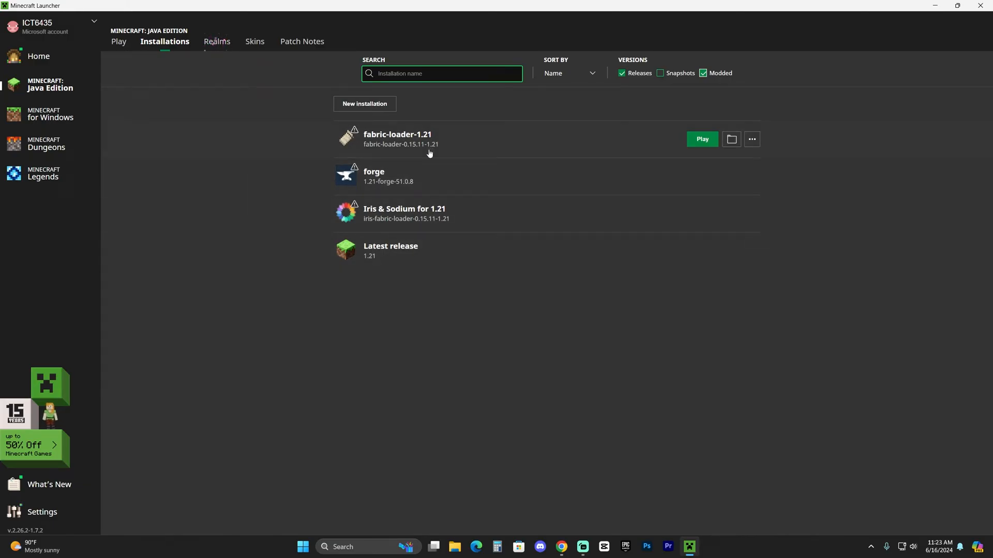
left_click(364, 103)
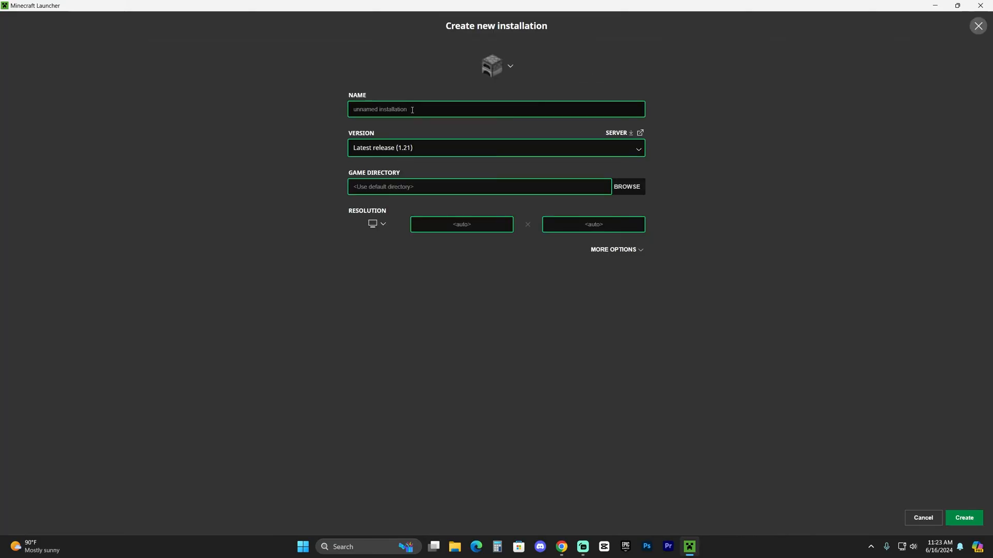
Step: Create installation 'apex hosting' using version release 1.21-forge-51.0.8
type("apex")
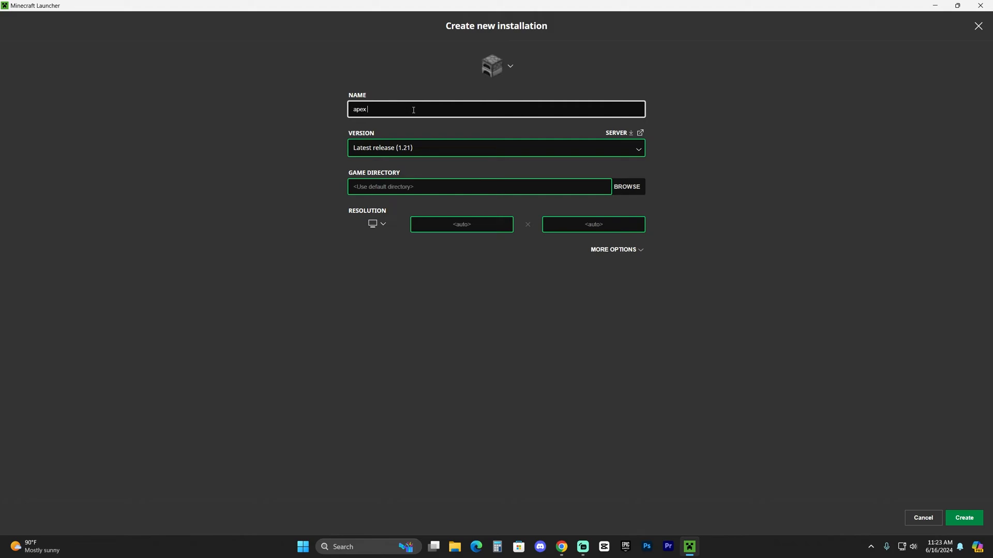
left_click(496, 148)
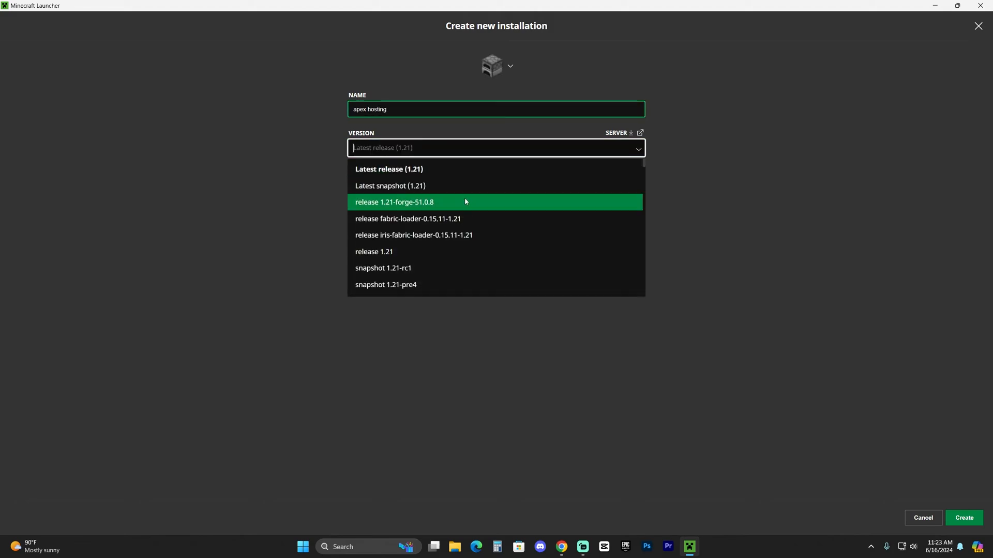
mouse_move(417, 204)
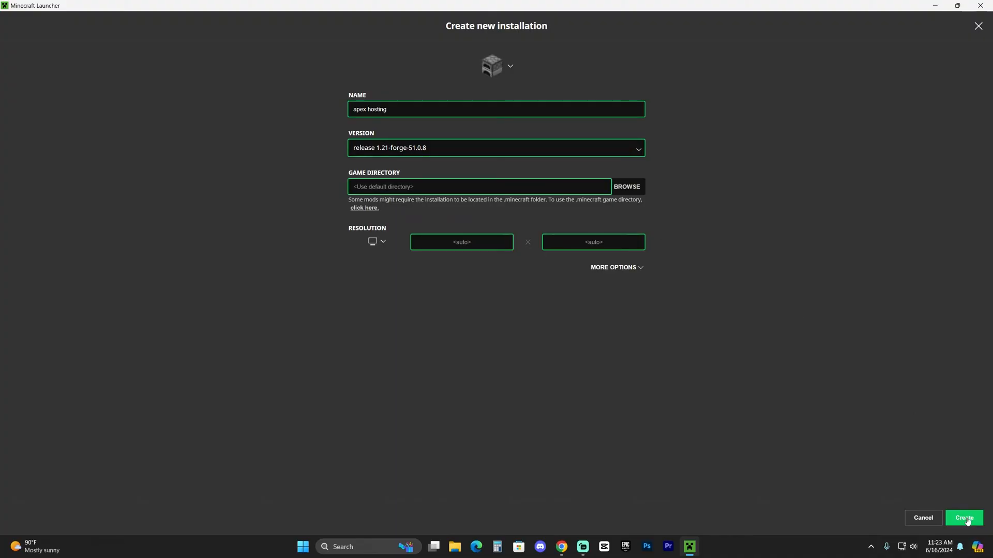
left_click(963, 518)
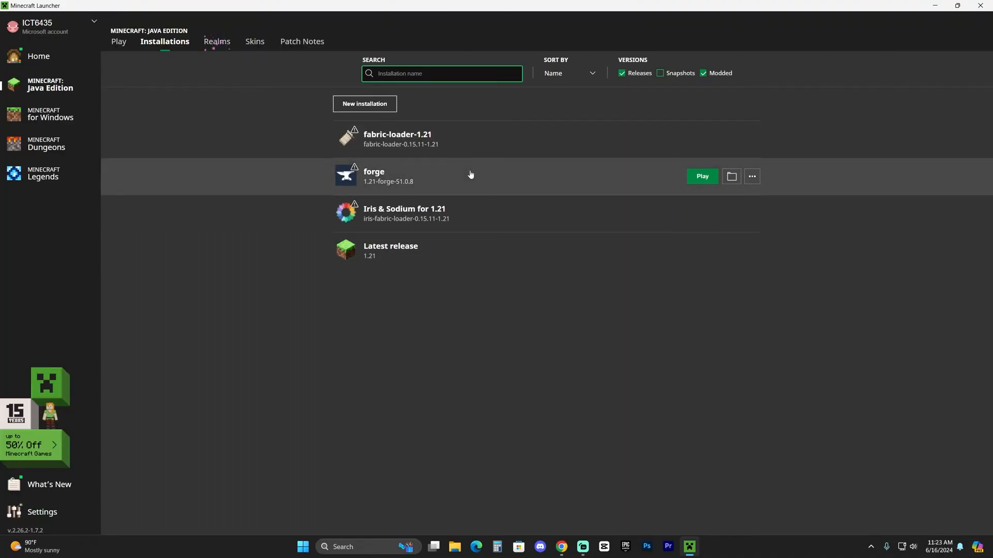
mouse_move(638, 178)
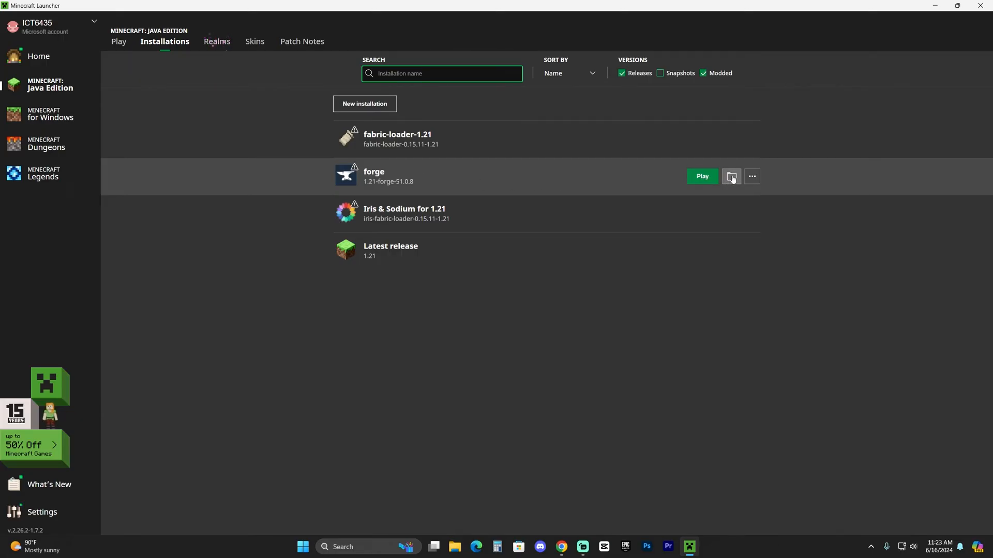
Step: Replace the old mods folder in .minecraft with a new mods folder
left_click(731, 177)
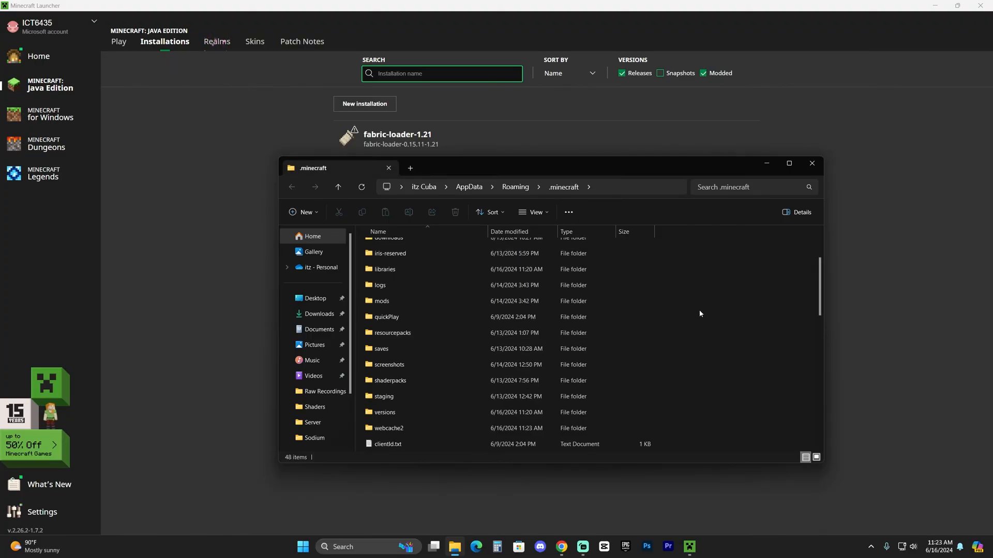
left_click(382, 301)
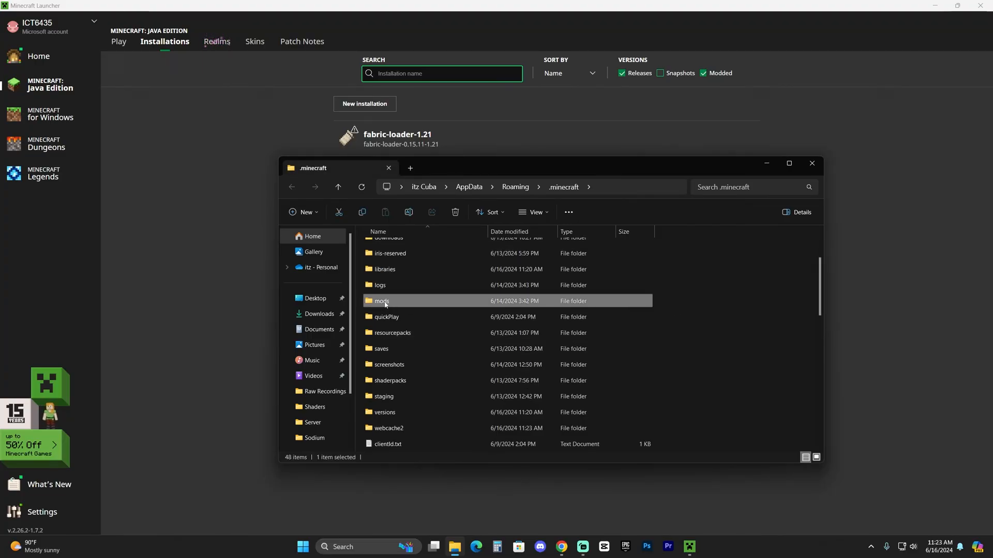
left_click(789, 163)
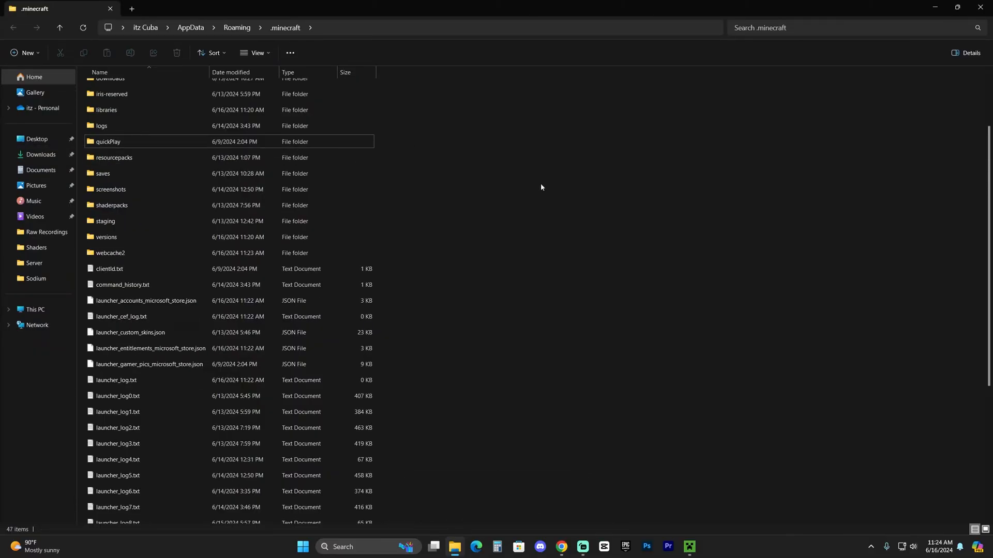
mouse_move(597, 180)
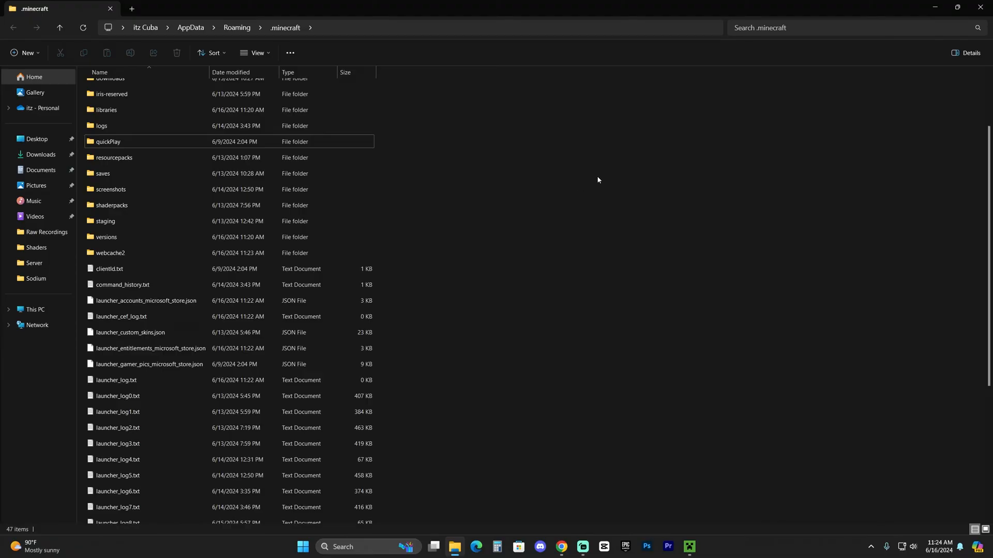
left_click(26, 53)
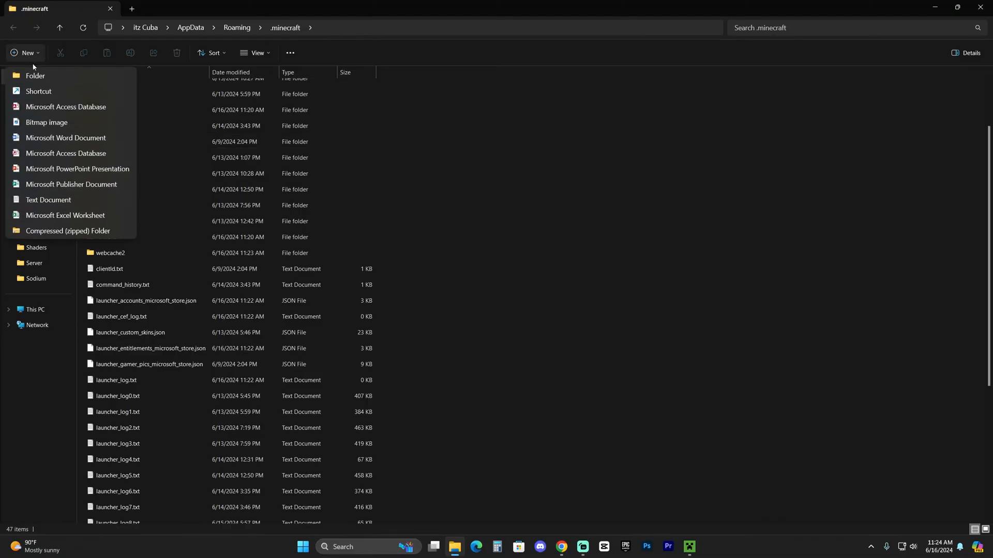
left_click(35, 76)
type("mods")
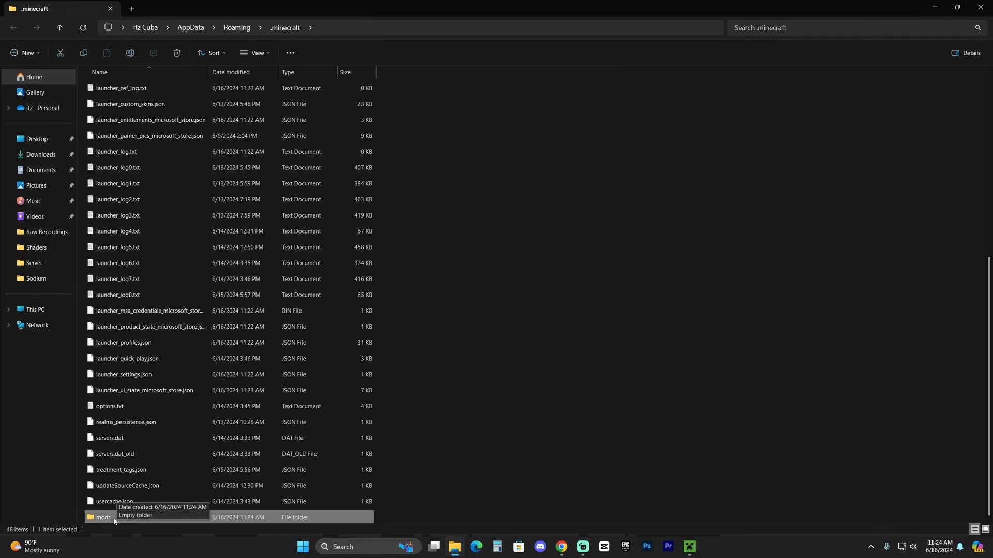
double_click(101, 517)
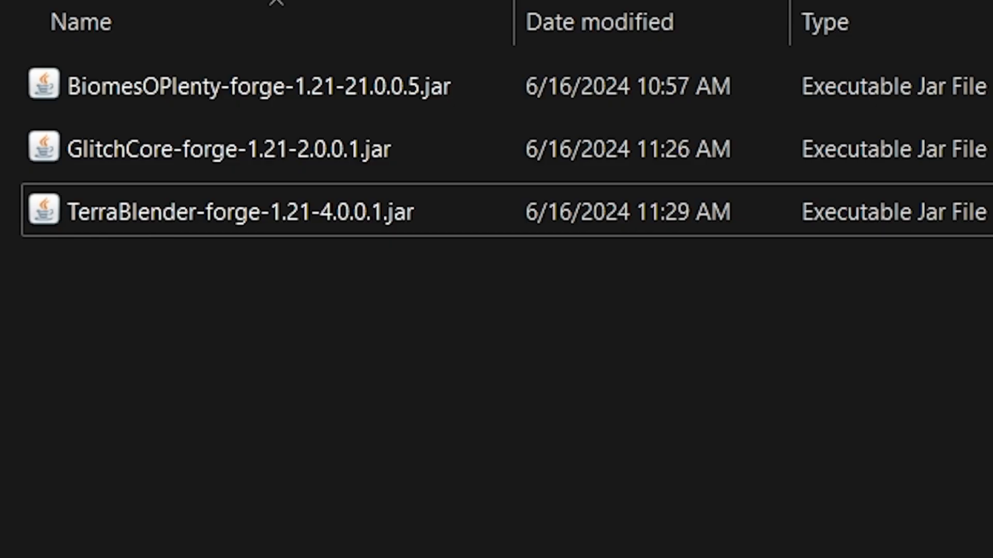
Step: Play the forge installation and confirm launching the modded version
left_click(688, 546)
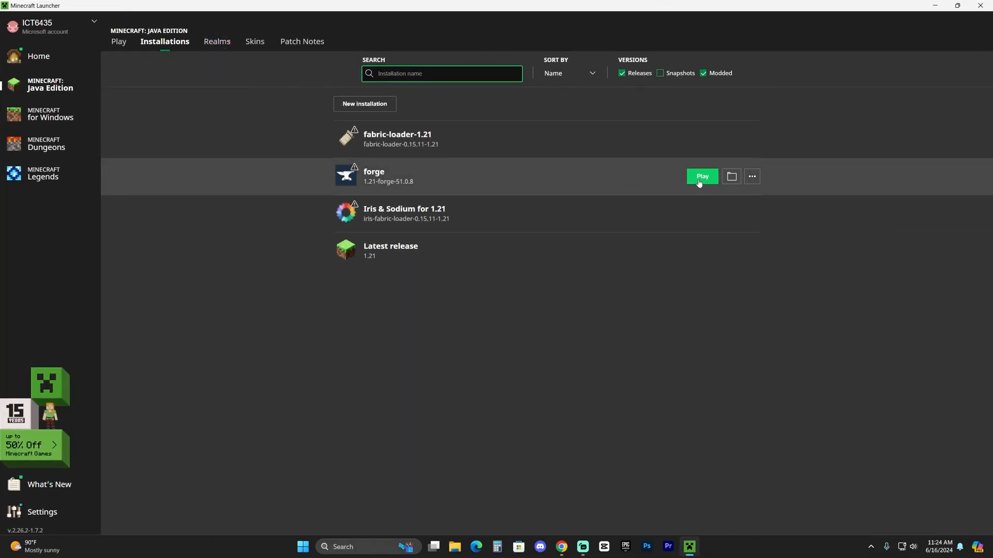
left_click(702, 176)
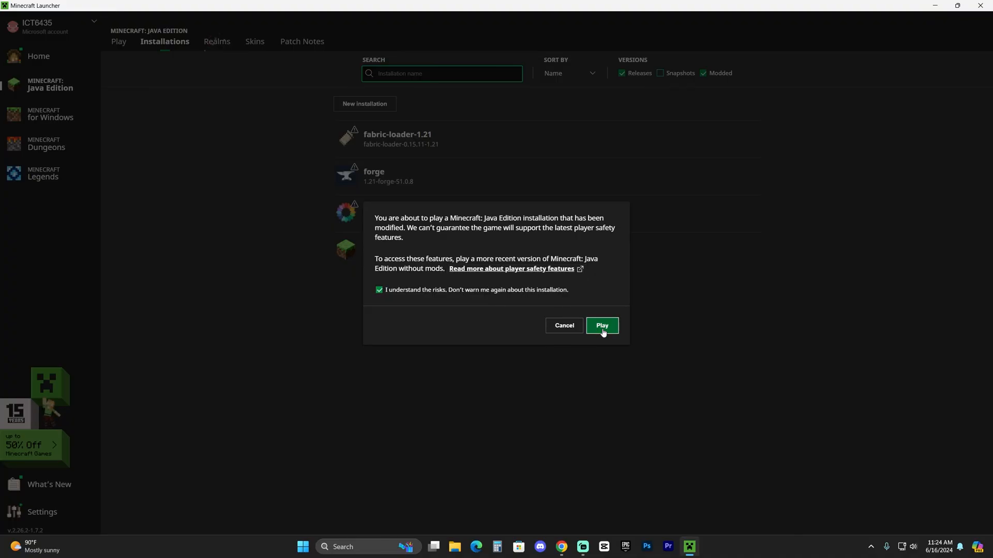
left_click(601, 326)
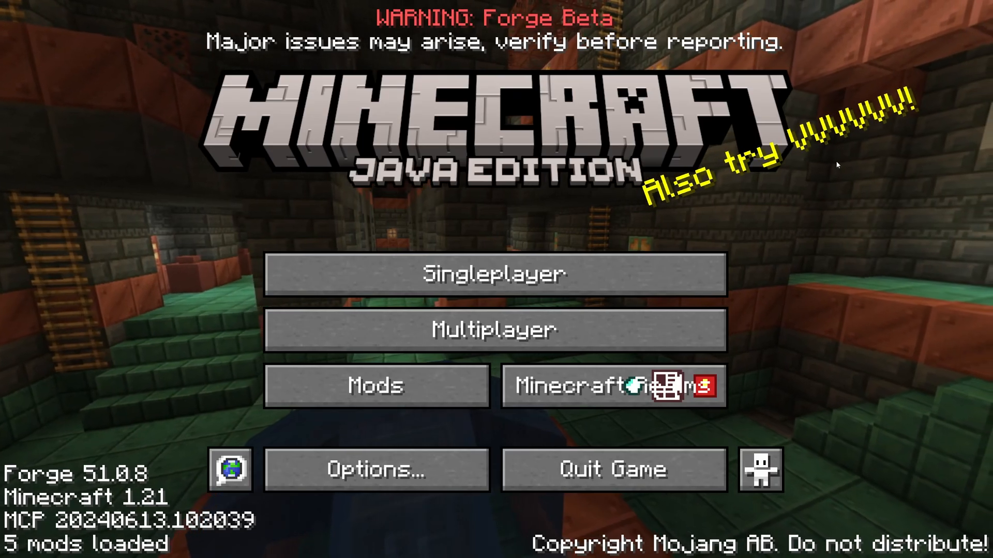
mouse_move(495, 274)
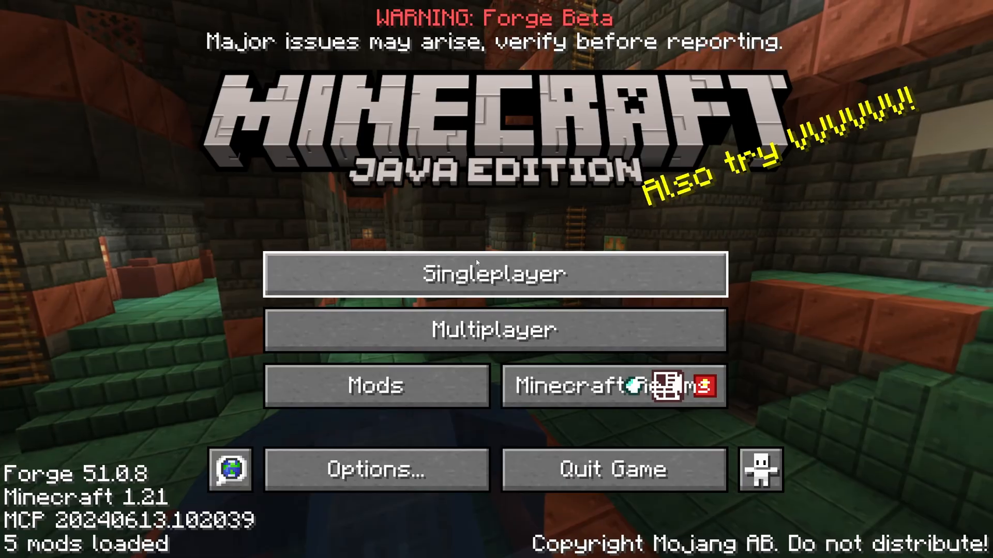
Step: Create a new Singleplayer world and load into the Biomes O' Plenty autumn biome
left_click(496, 273)
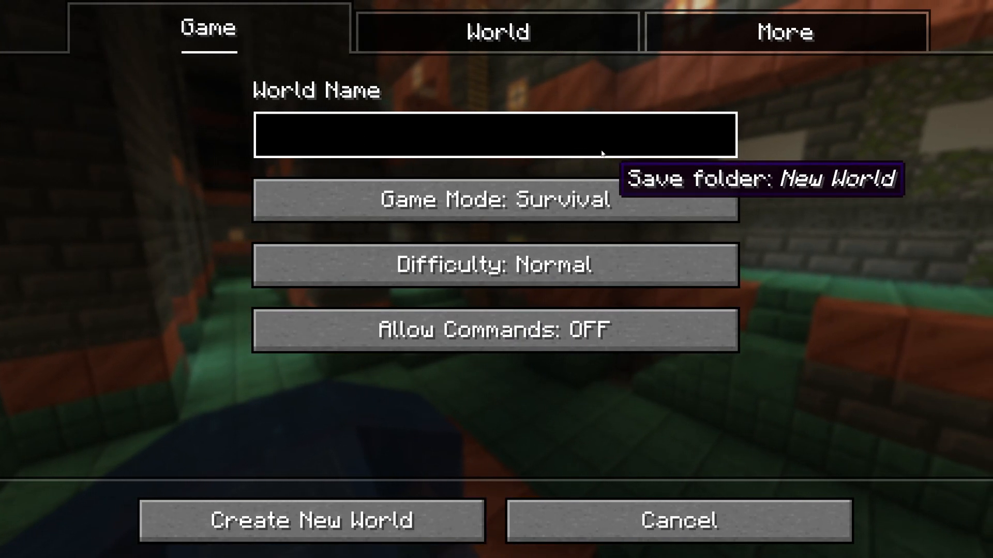
left_click(312, 521)
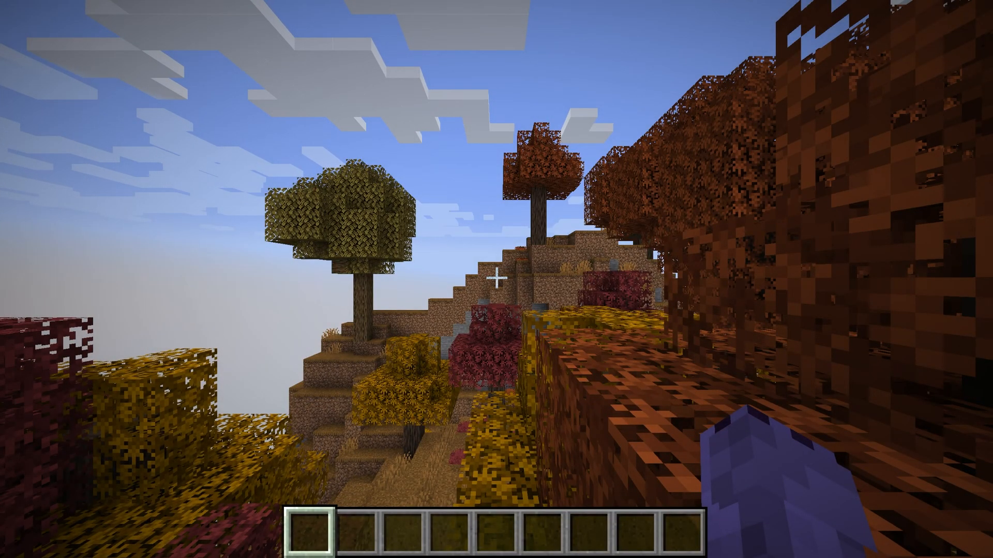
mouse_move(496, 279)
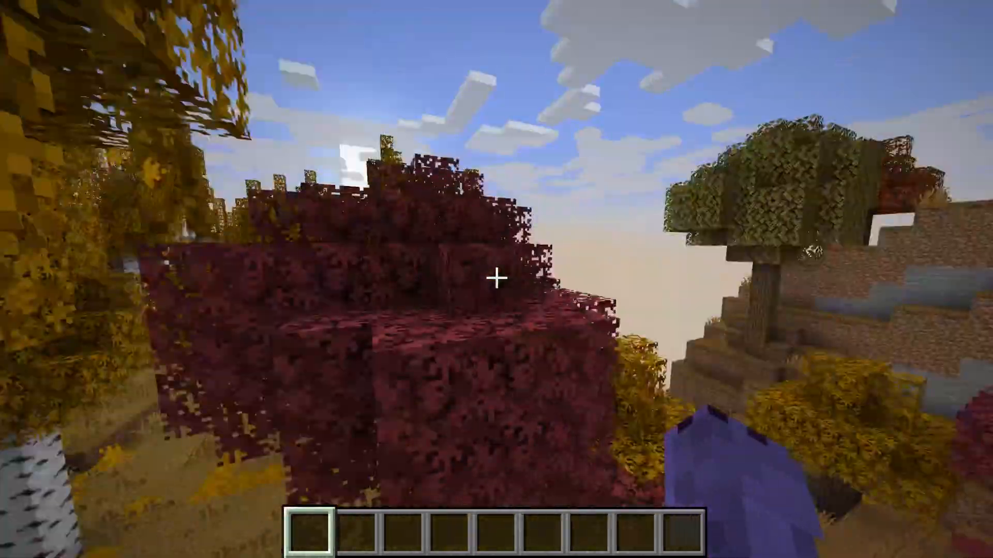
mouse_move(497, 280)
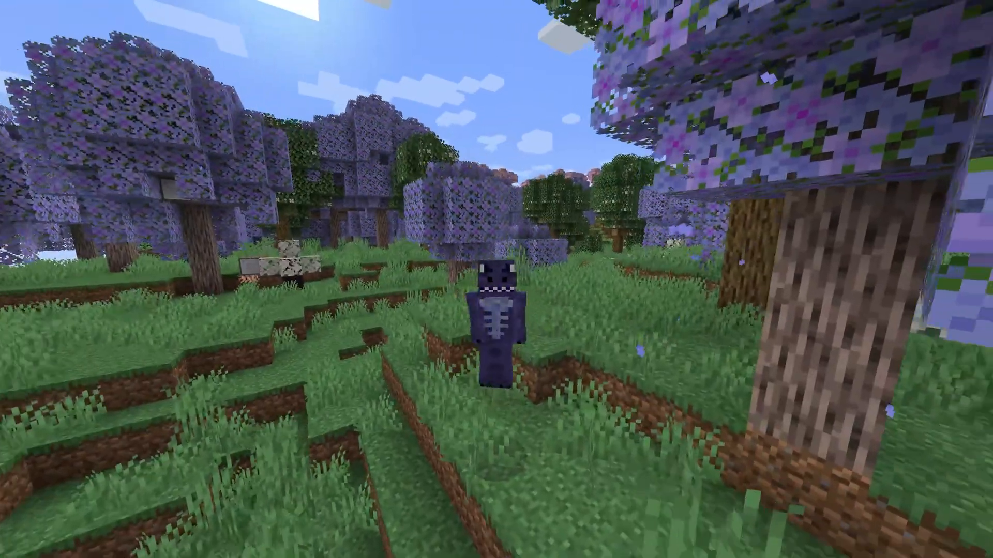
mouse_move(496, 279)
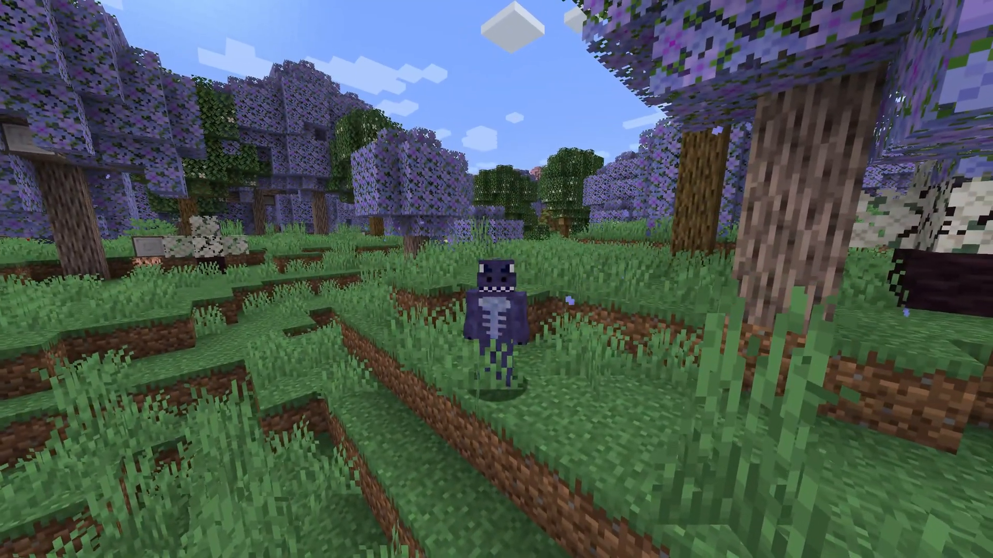